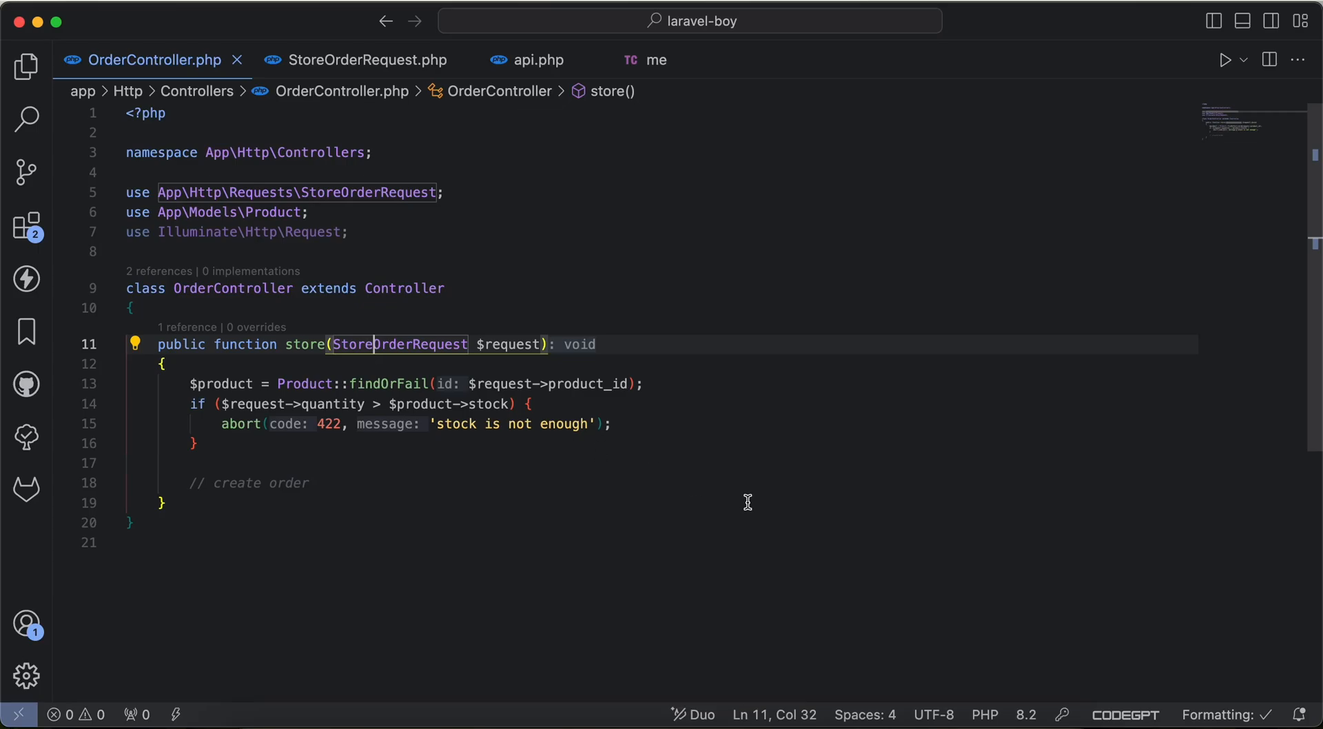
Separate the product lookup from the stock check in store() and select the stock check block
{"action": "left_click", "coordinate": [167, 503]}
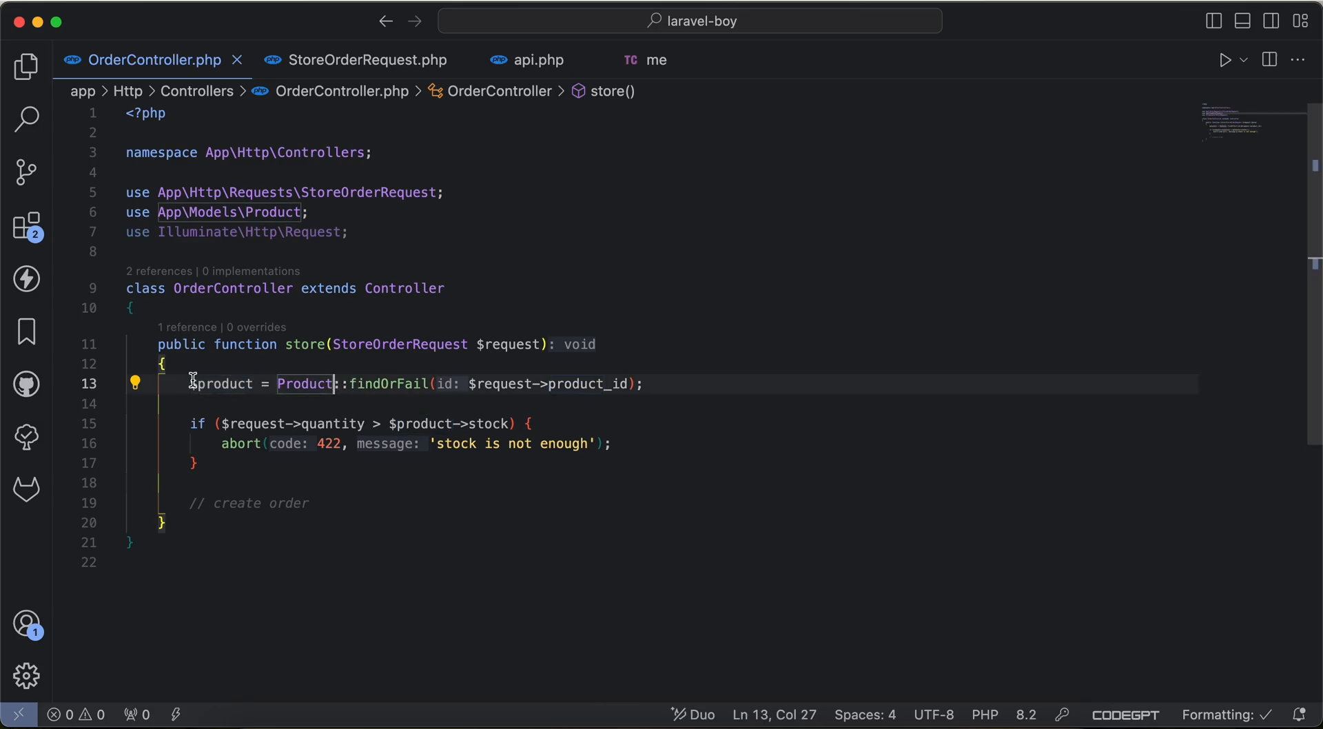
{"action": "double_click", "coordinate": [332, 423]}
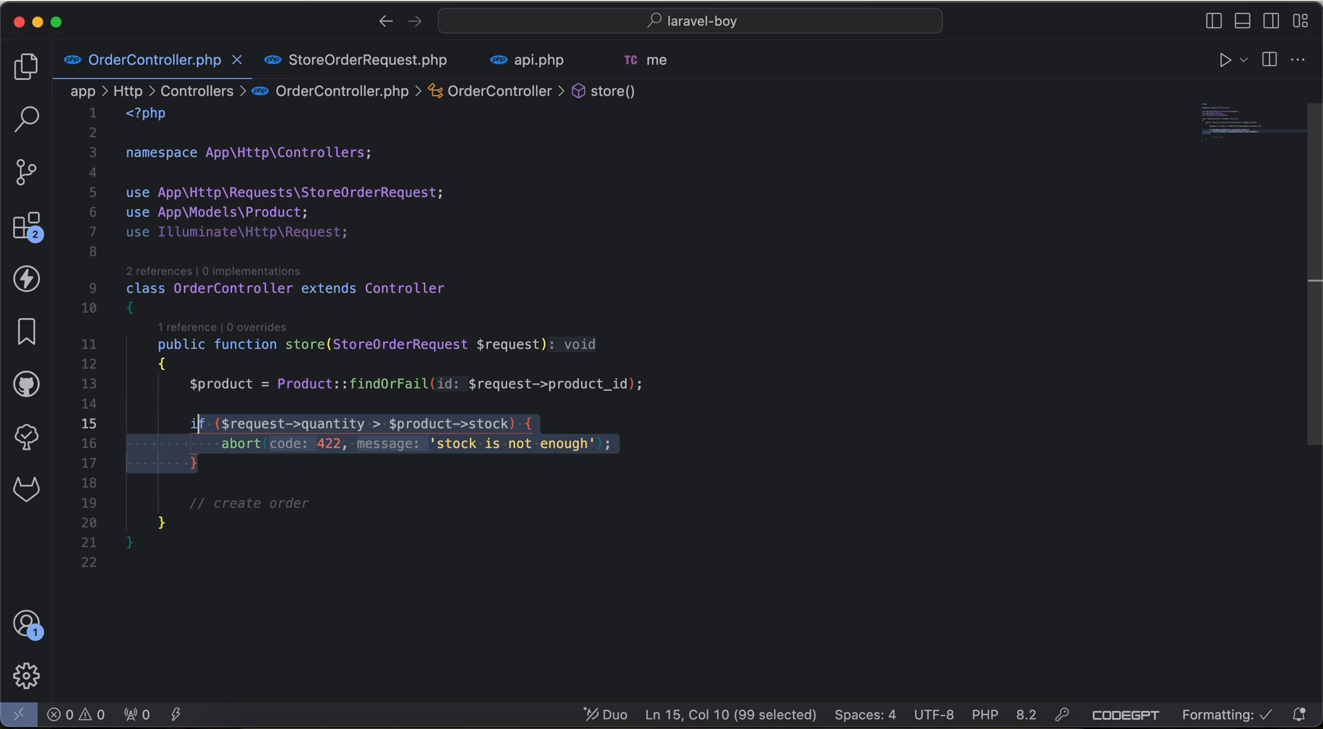
{"action": "key", "text": "shift+up"}
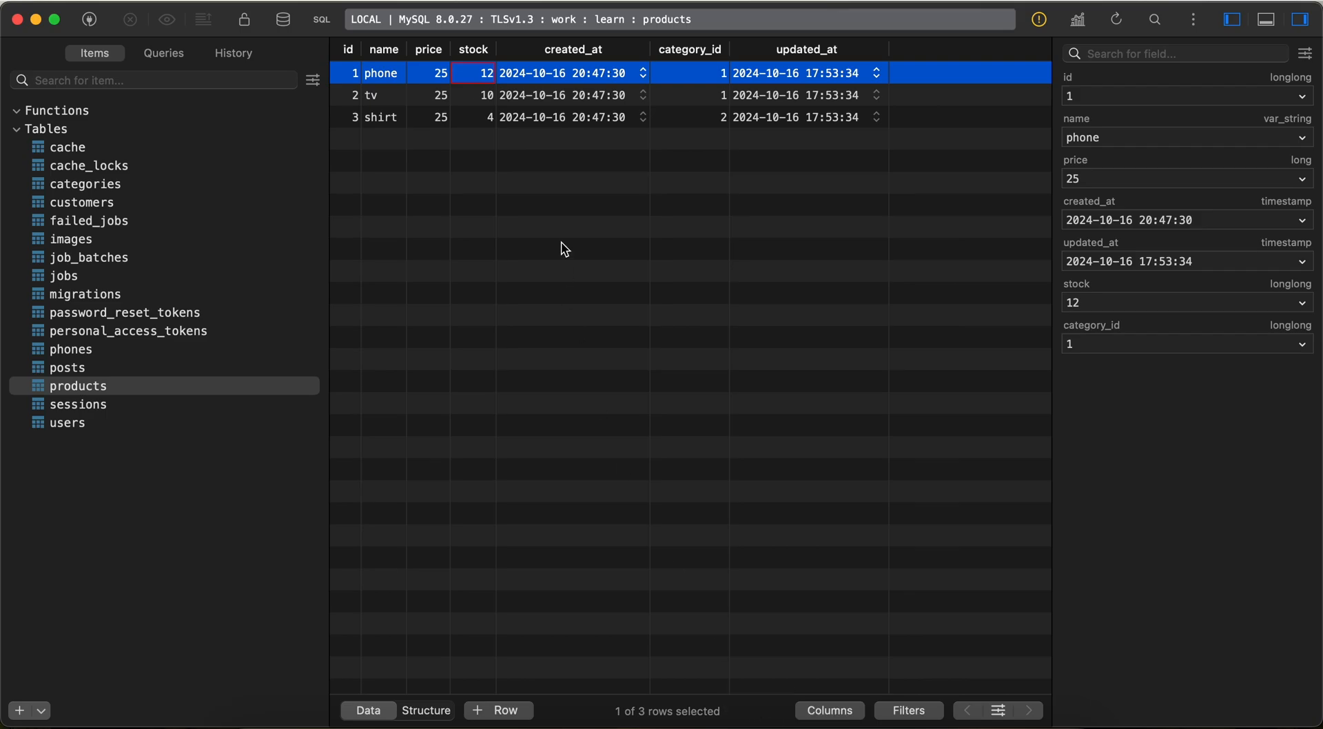
{"action": "left_click", "coordinate": [564, 250]}
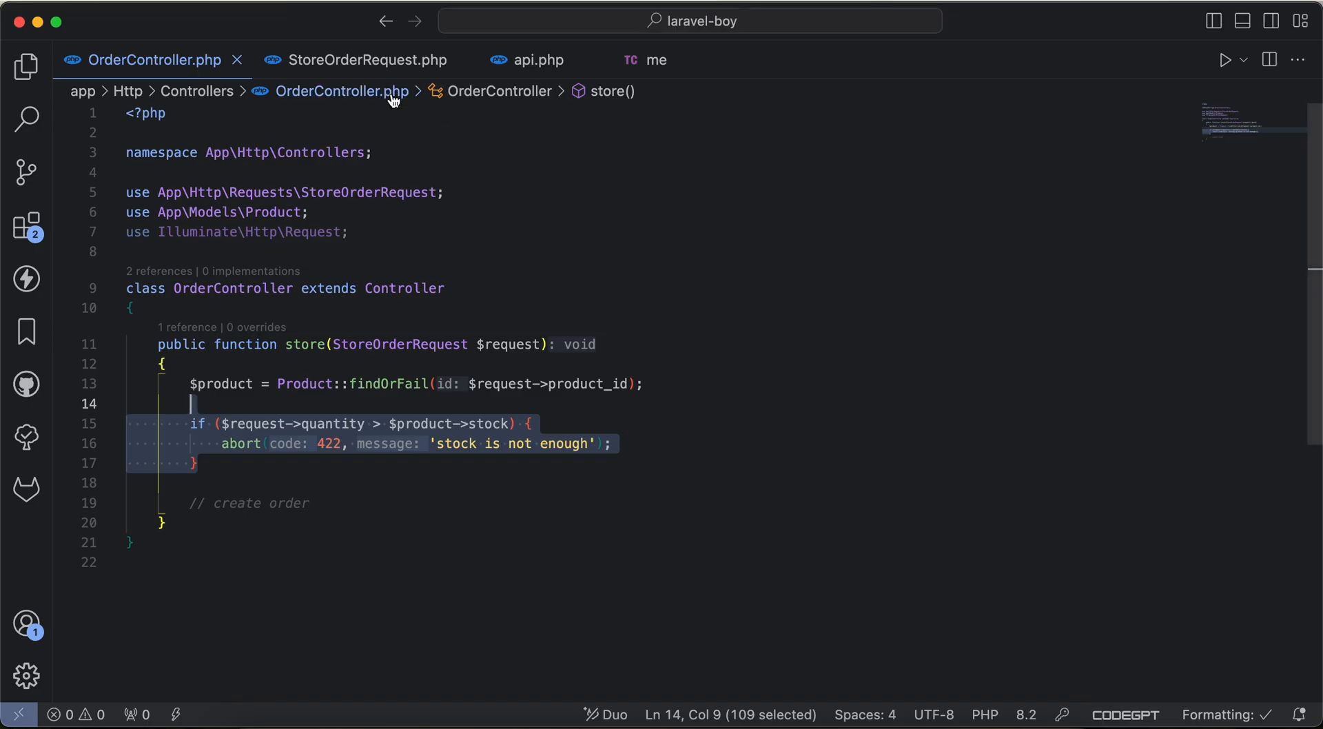
Send the order request with quantity 10000 in the API client and see the 422 'stock is not enough' response
{"action": "left_click", "coordinate": [653, 59]}
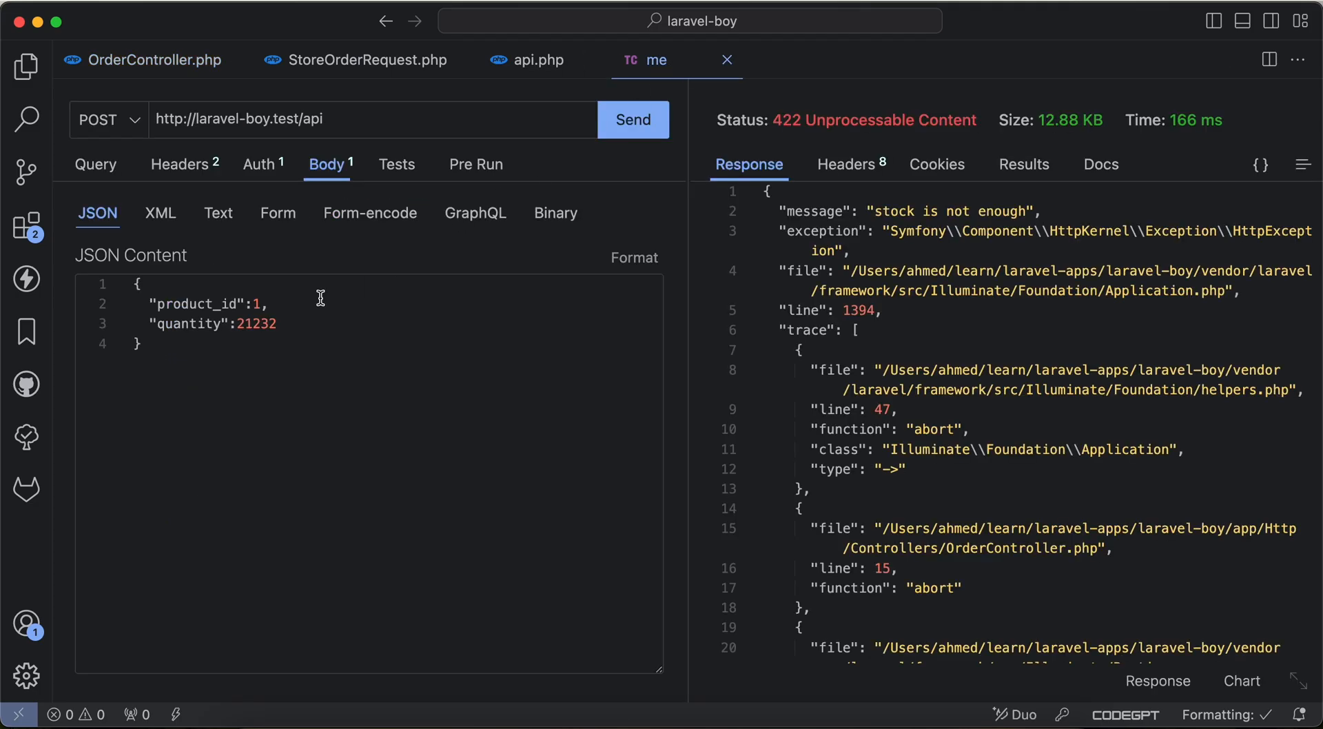
{"action": "type", "text": "10000"}
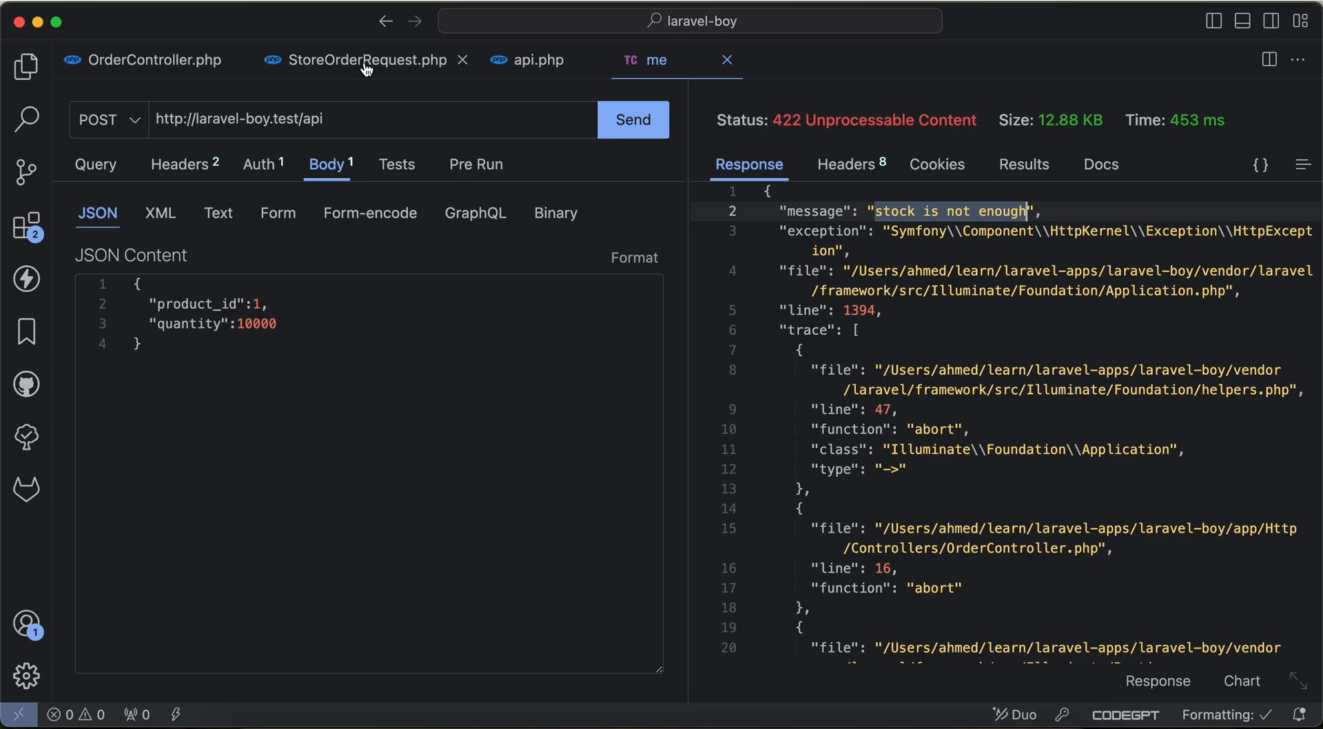
{"action": "left_click", "coordinate": [155, 59]}
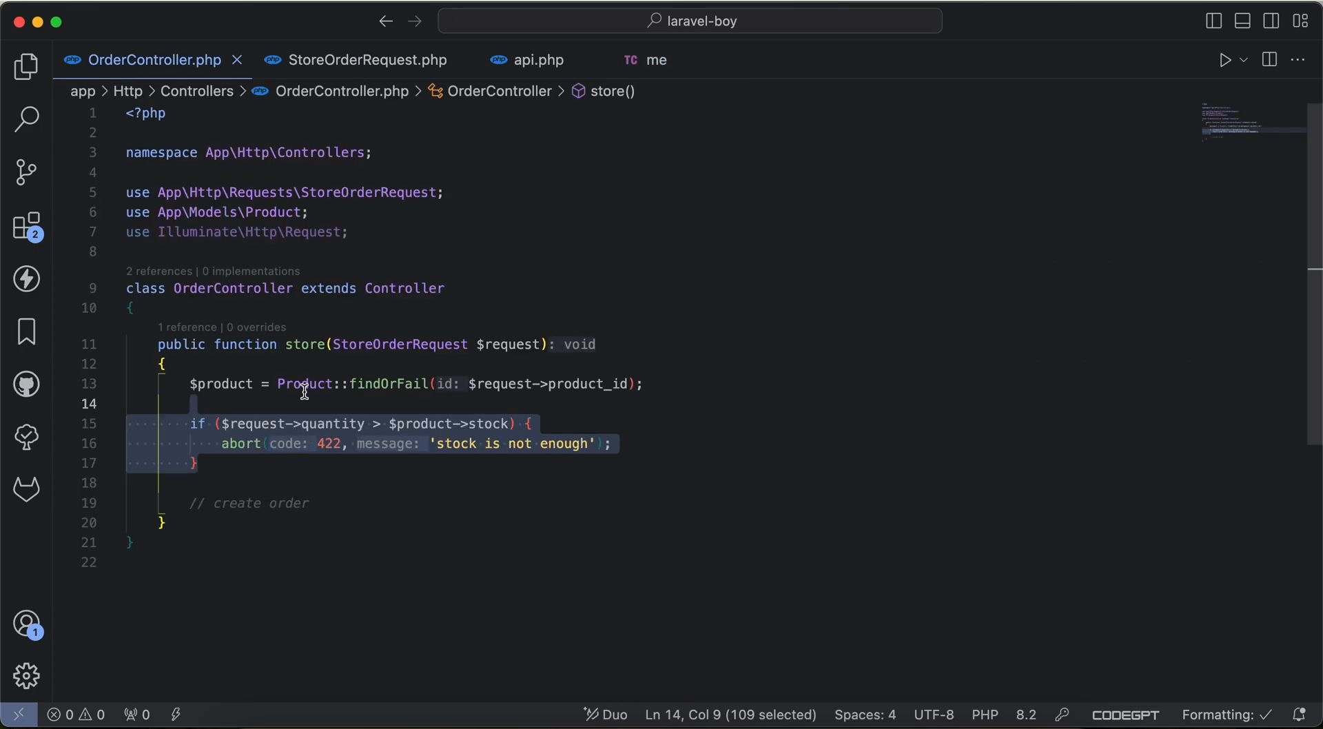
{"action": "mouse_move", "coordinate": [251, 423]}
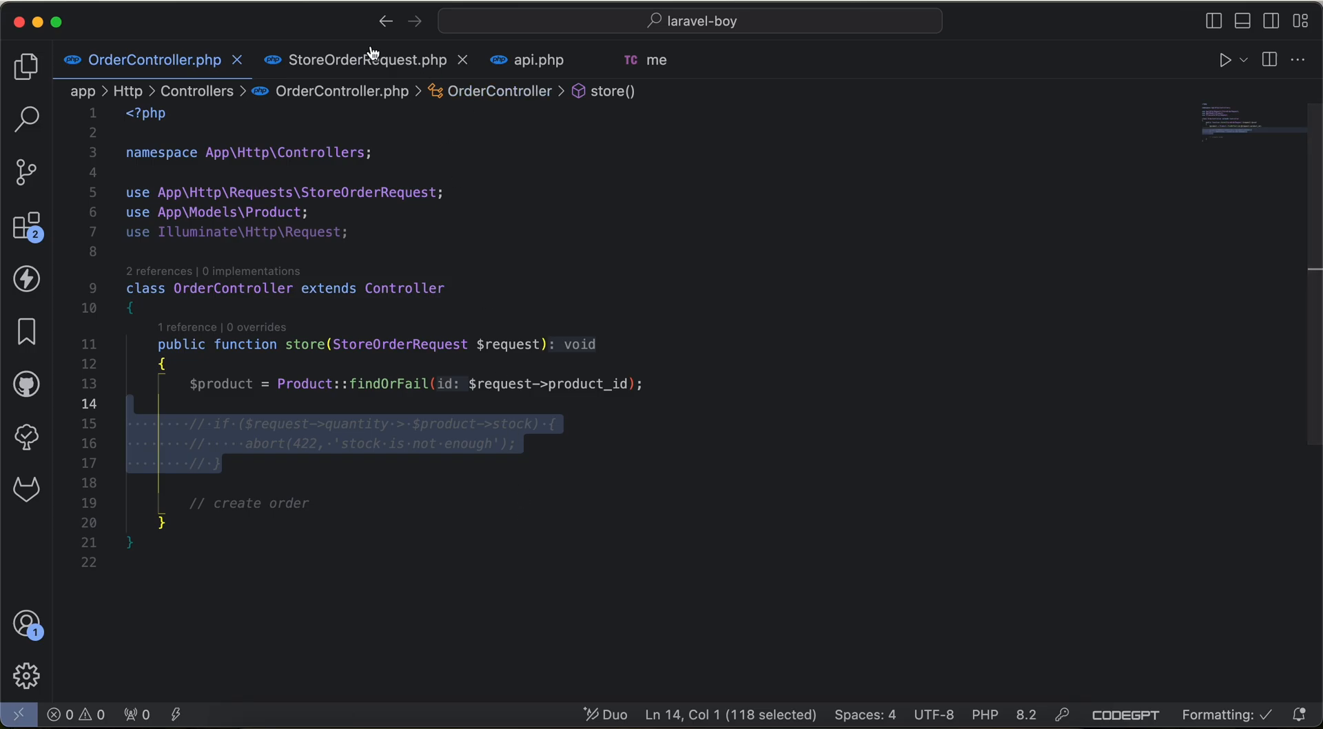
With the controller's stock check commented out, switch to StoreOrderRequest's rules() method
{"action": "left_click", "coordinate": [366, 59]}
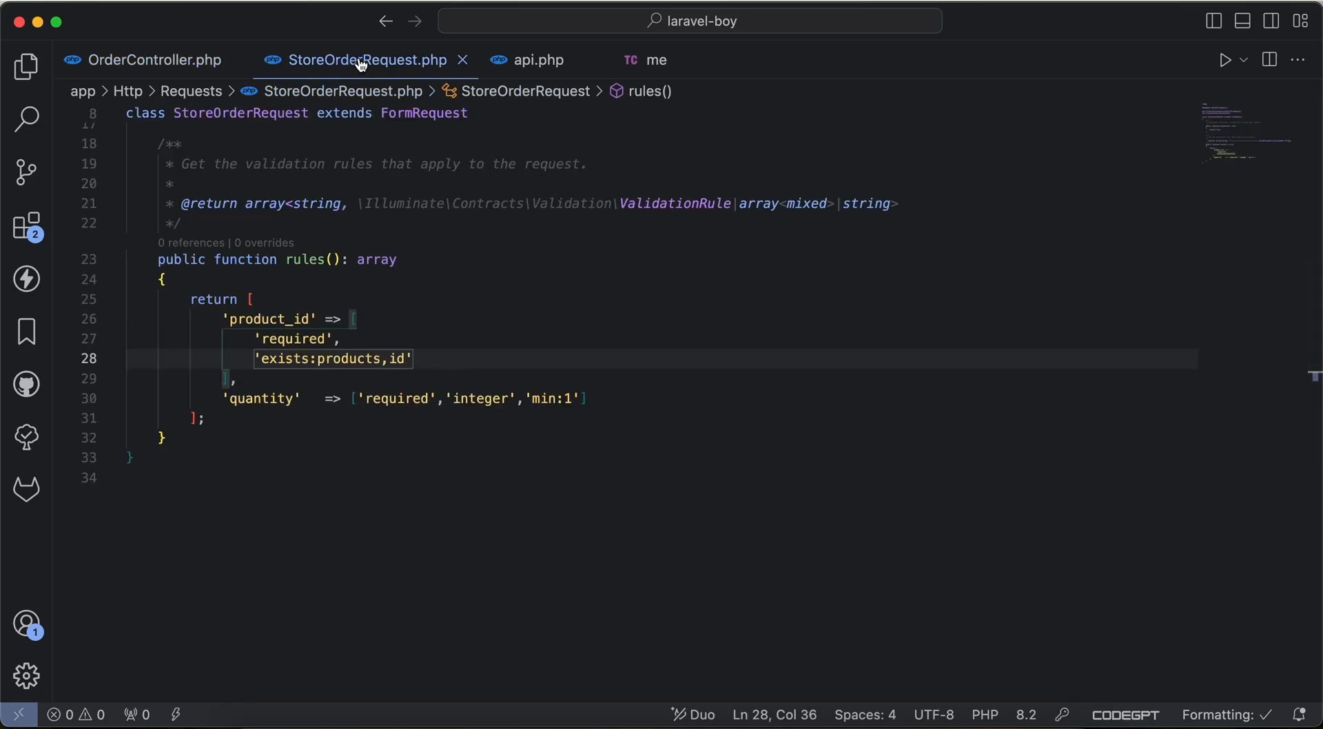
{"action": "left_click", "coordinate": [155, 59]}
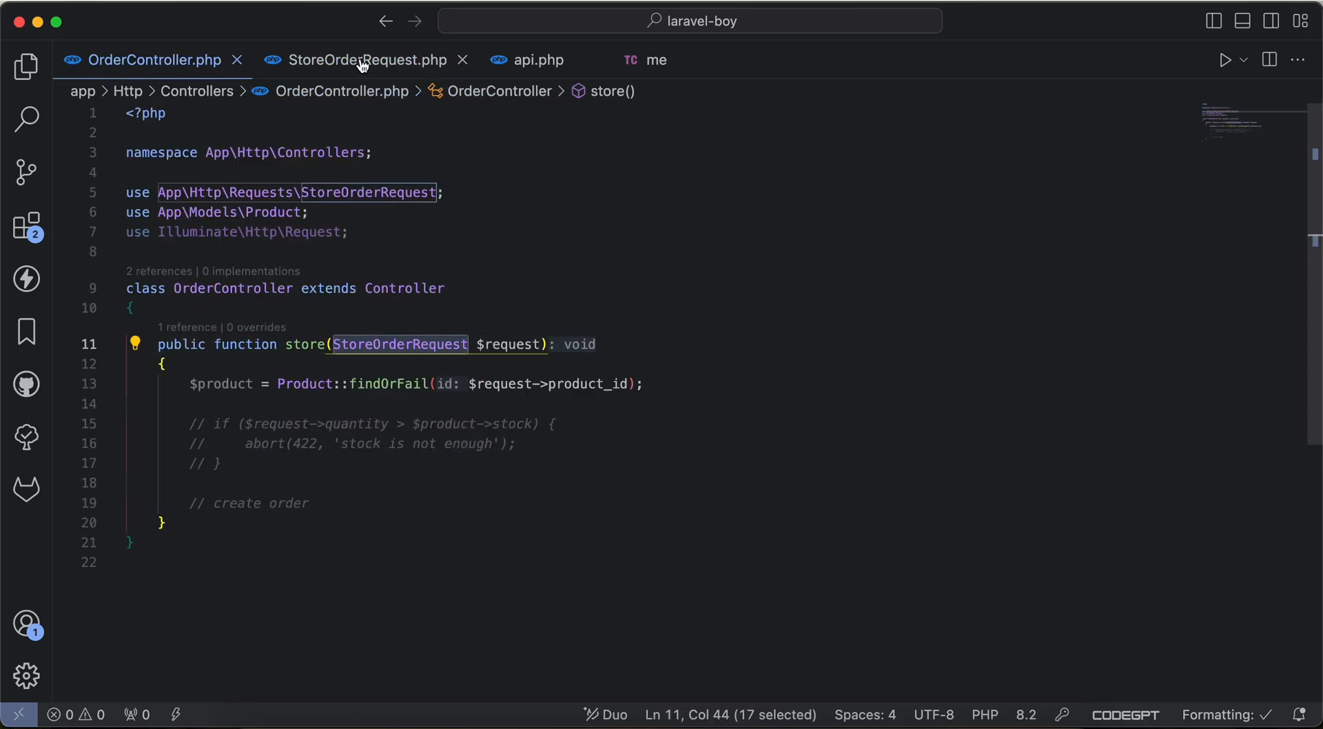
{"action": "left_click", "coordinate": [367, 60]}
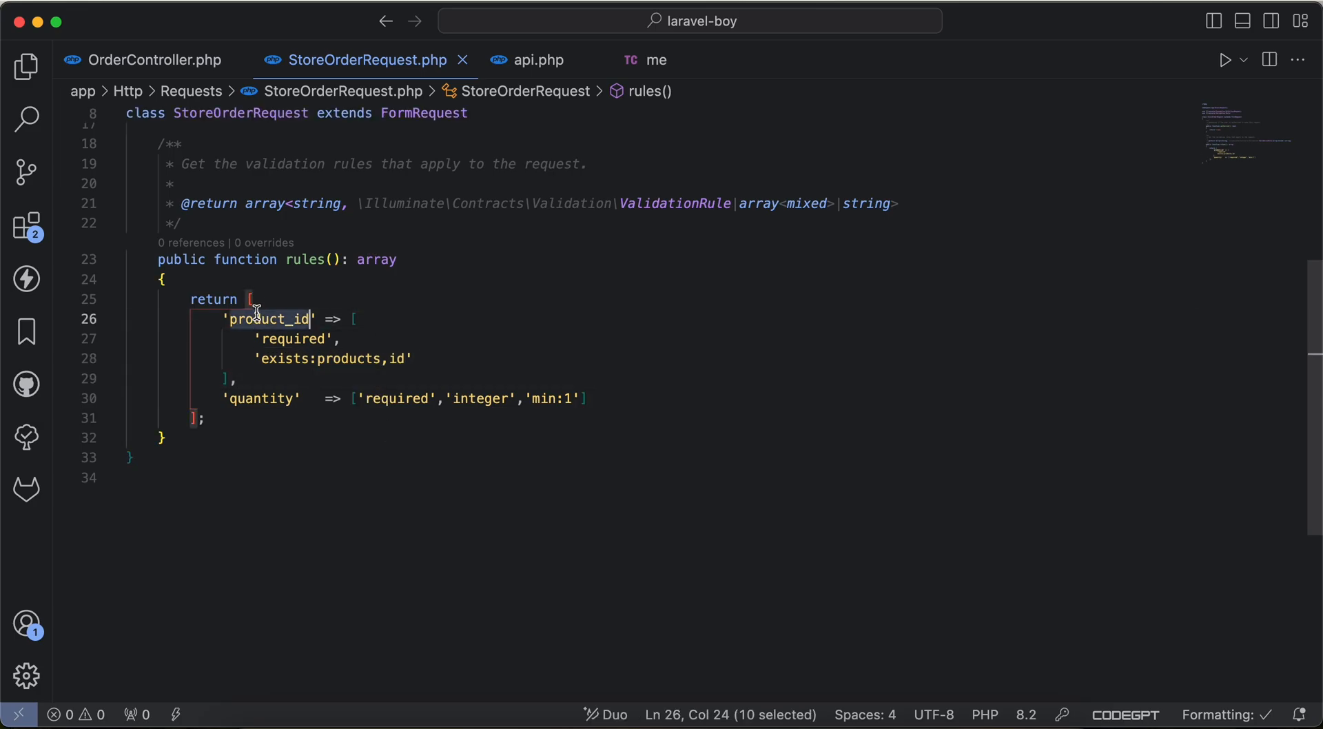
{"action": "mouse_move", "coordinate": [306, 347]}
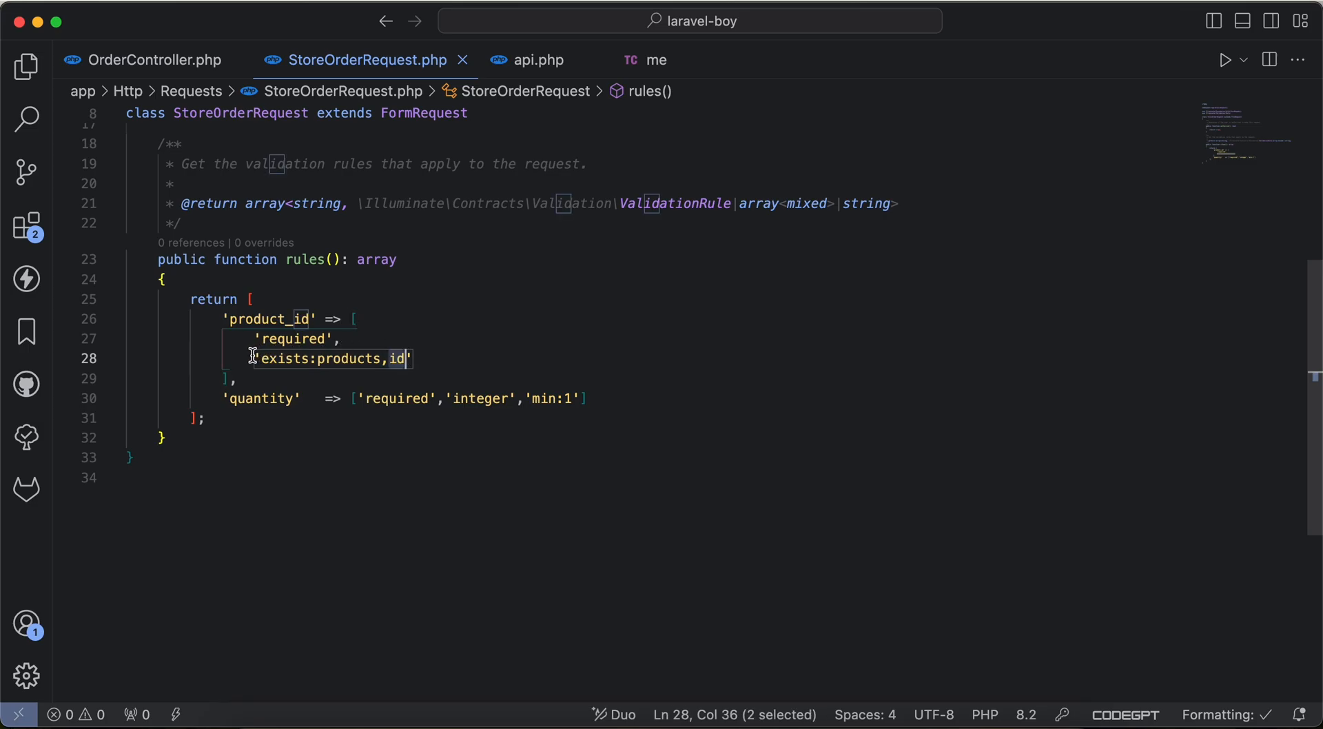
Rewrite the product_id rule as Rule::exists('products','id')-> with the Rule class auto-imported
{"action": "type", "text": "Rule"}
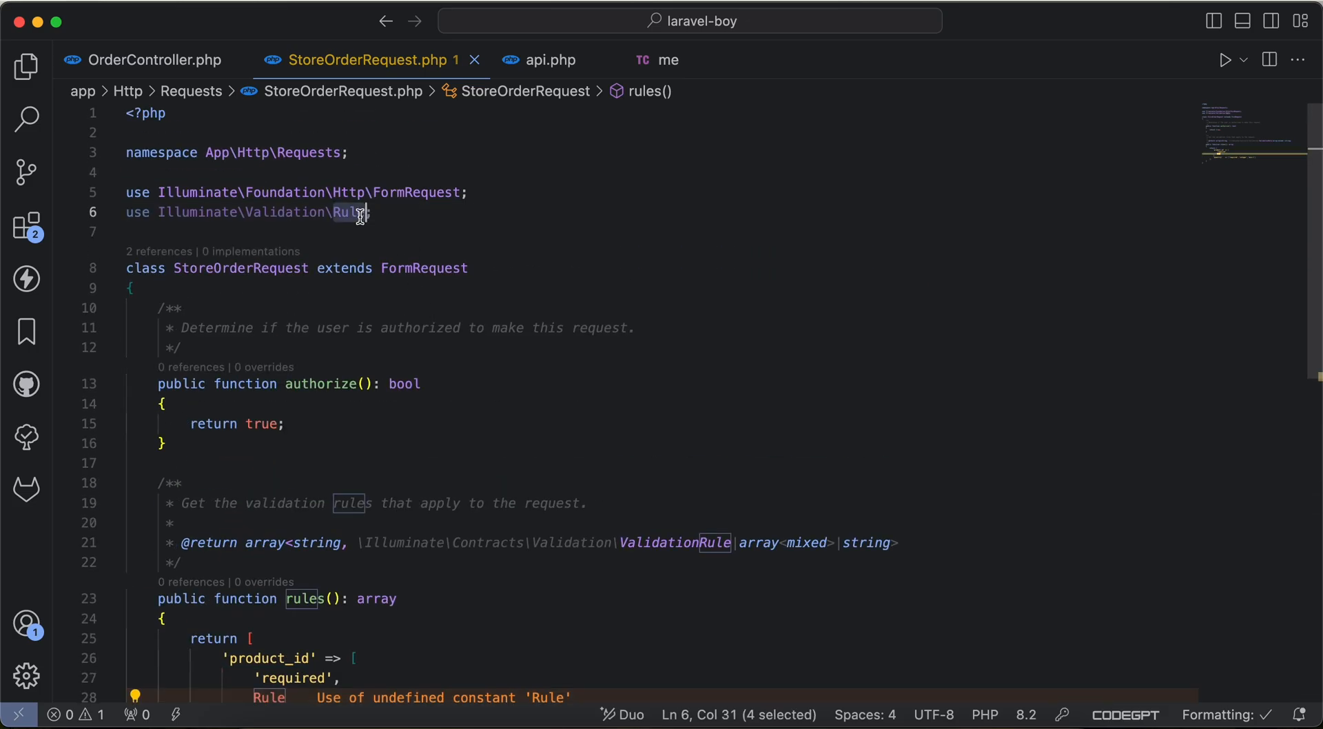
{"action": "scroll", "scroll_direction": "down", "scroll_amount": 3}
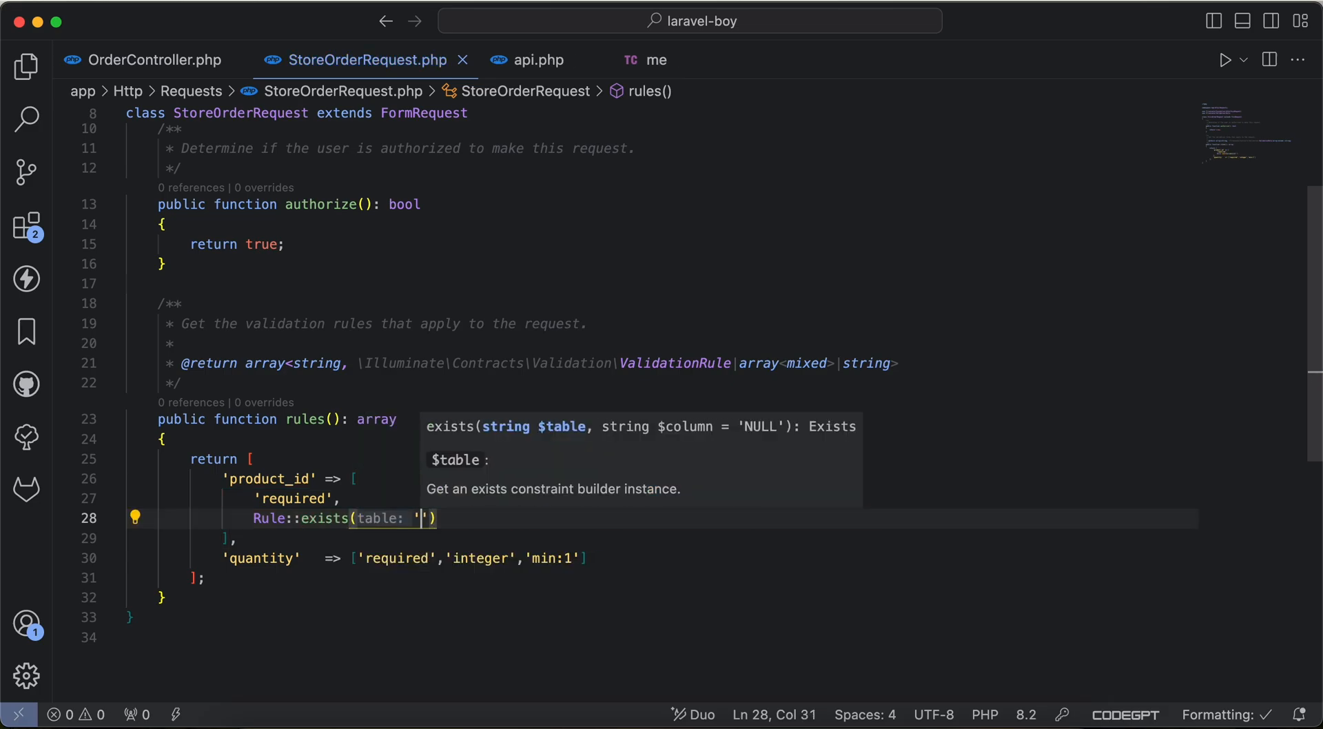
{"action": "type", "text": "product"}
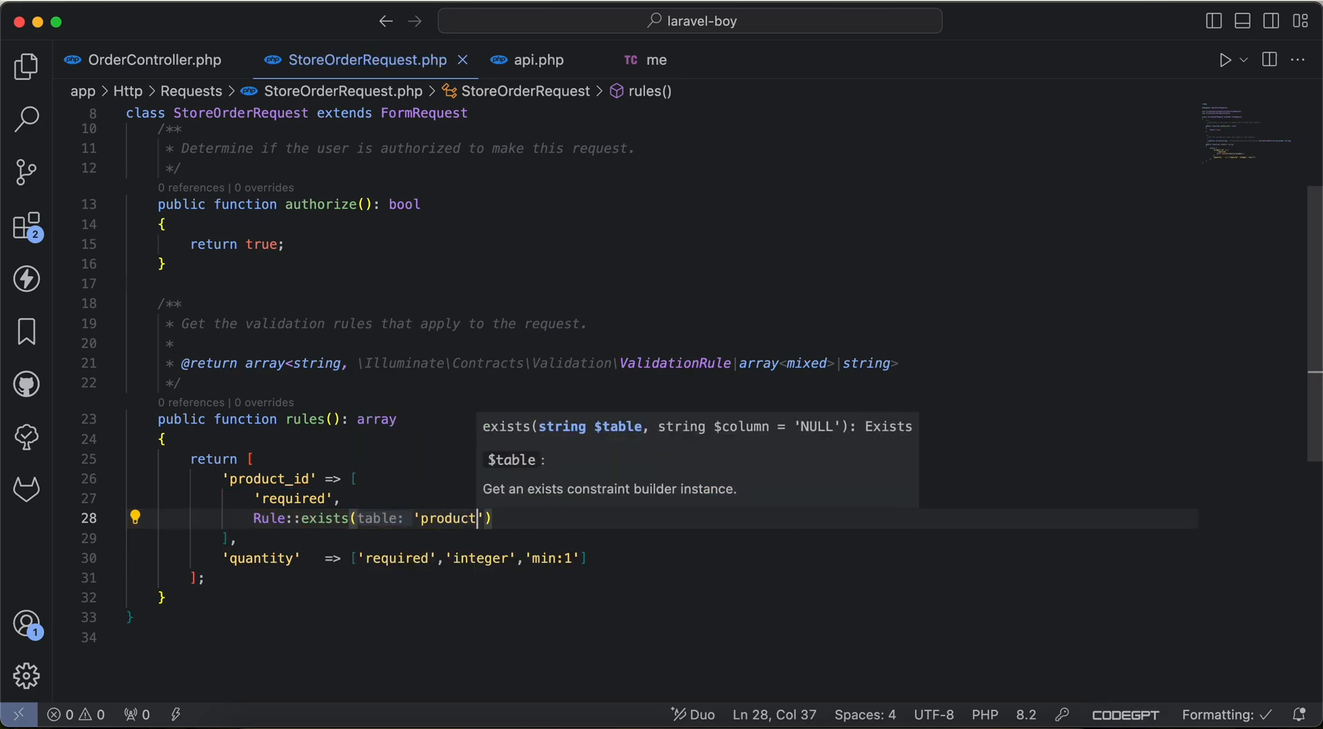
{"action": "type", "text": "s',column: 'id'"}
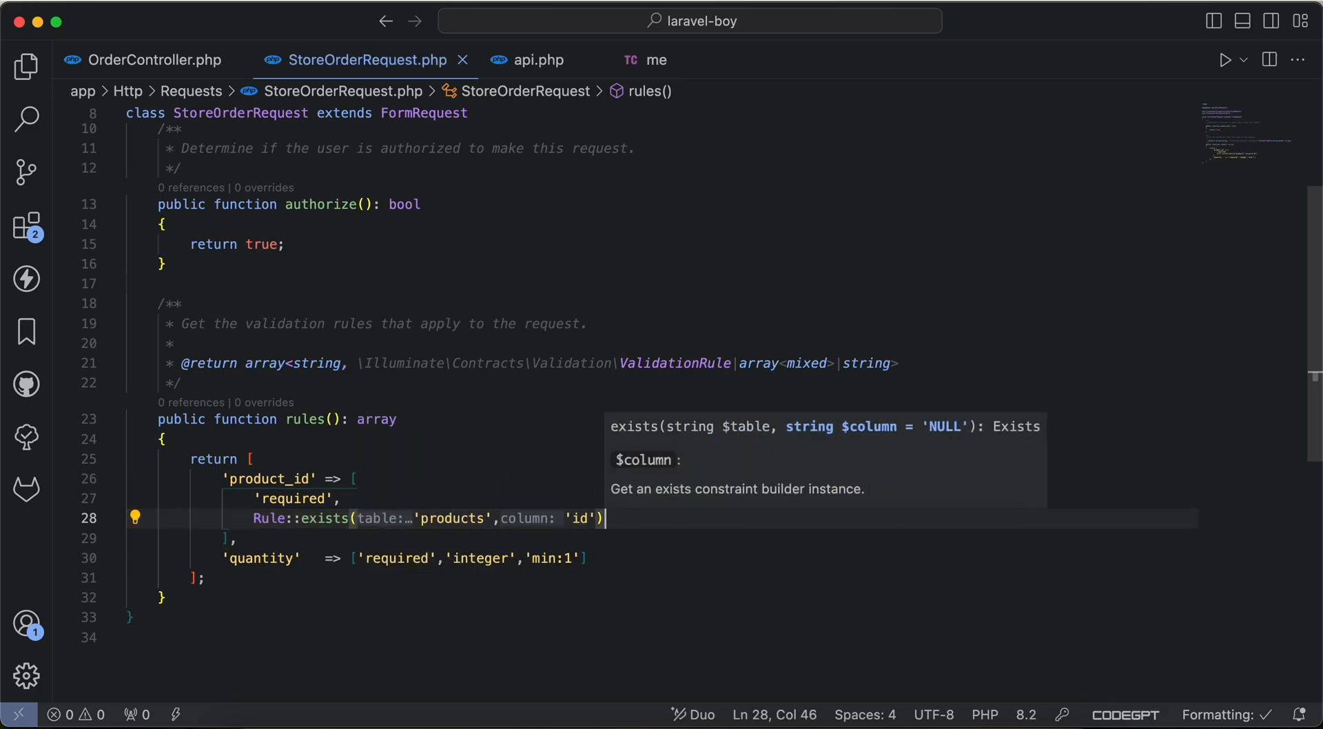
{"action": "type", "text": "->where("}
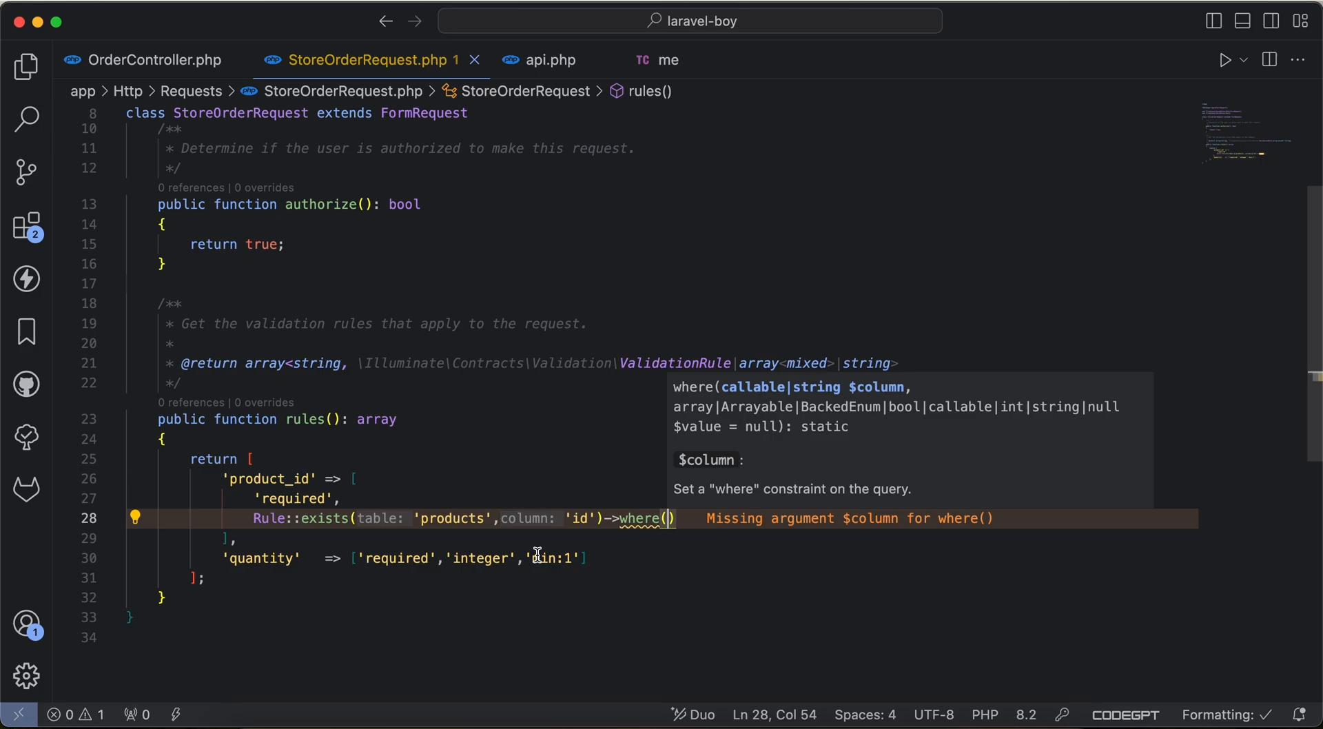
{"action": "mouse_move", "coordinate": [643, 520]}
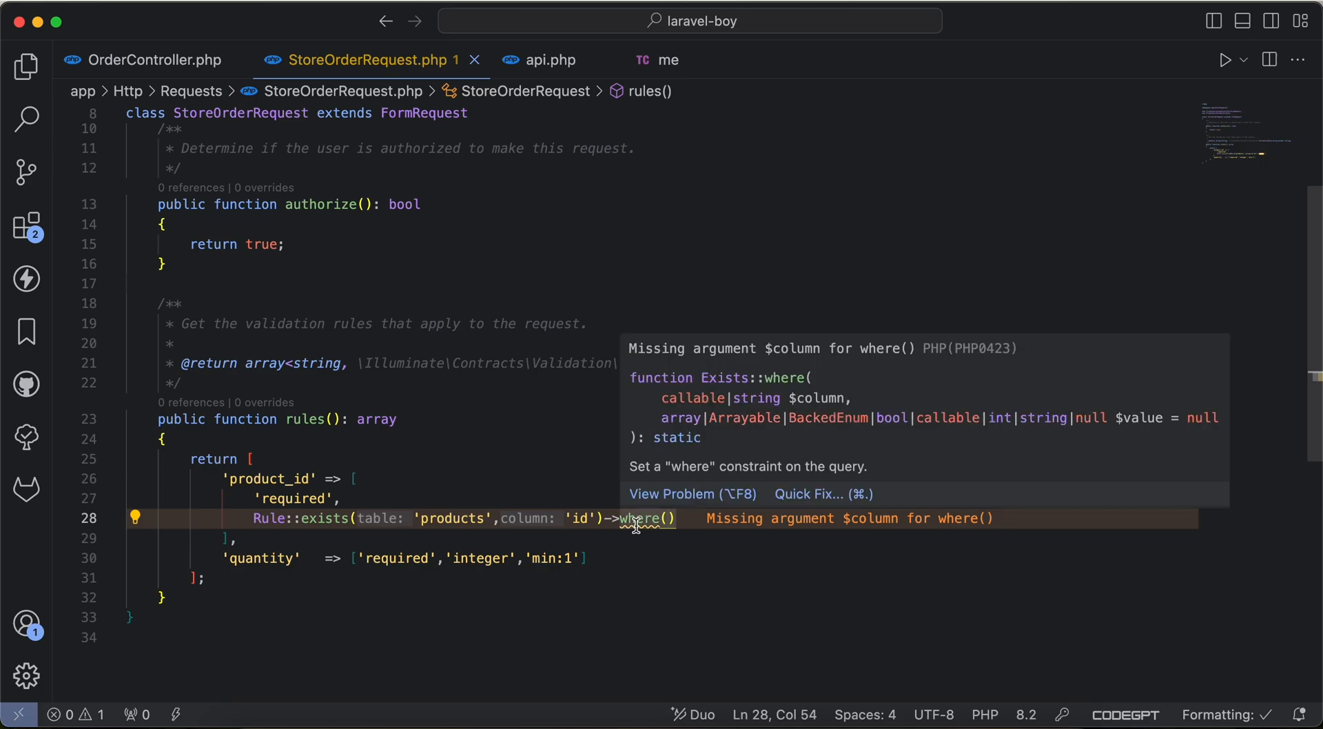
{"action": "mouse_move", "coordinate": [774, 411]}
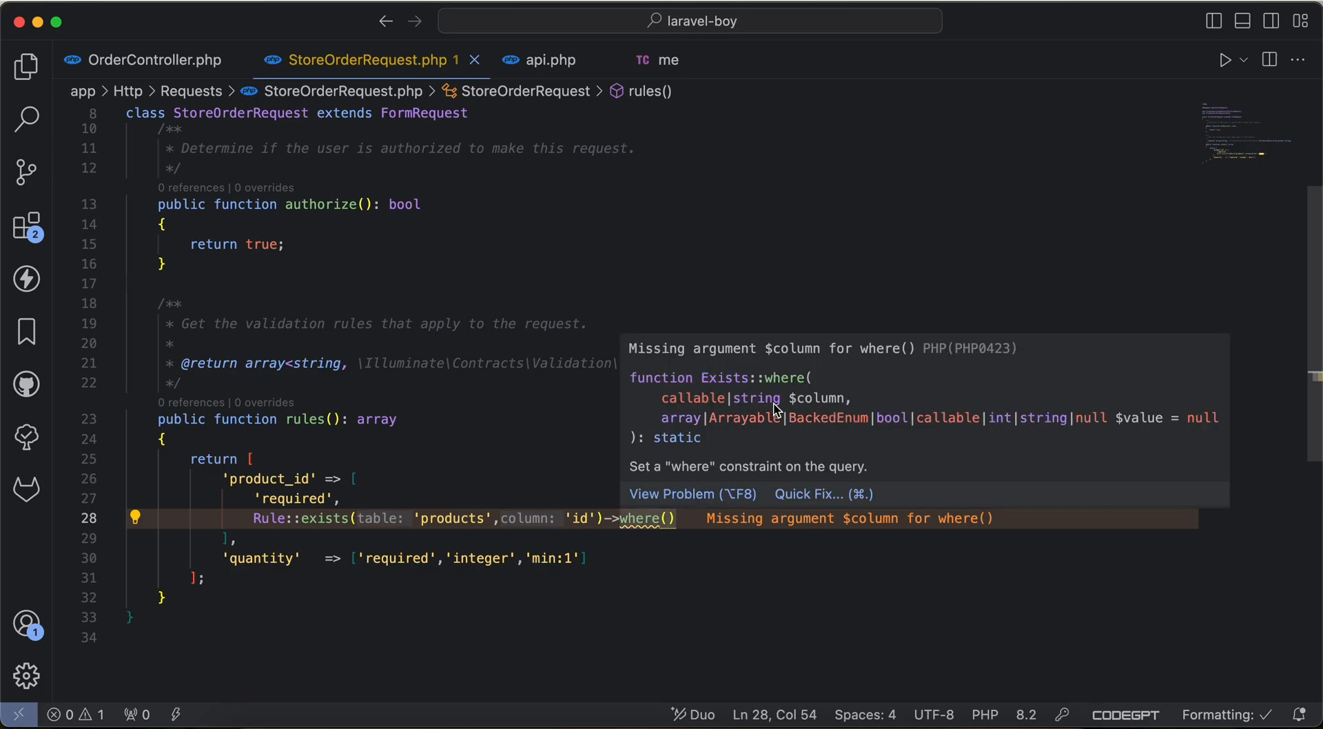
{"action": "mouse_move", "coordinate": [724, 390]}
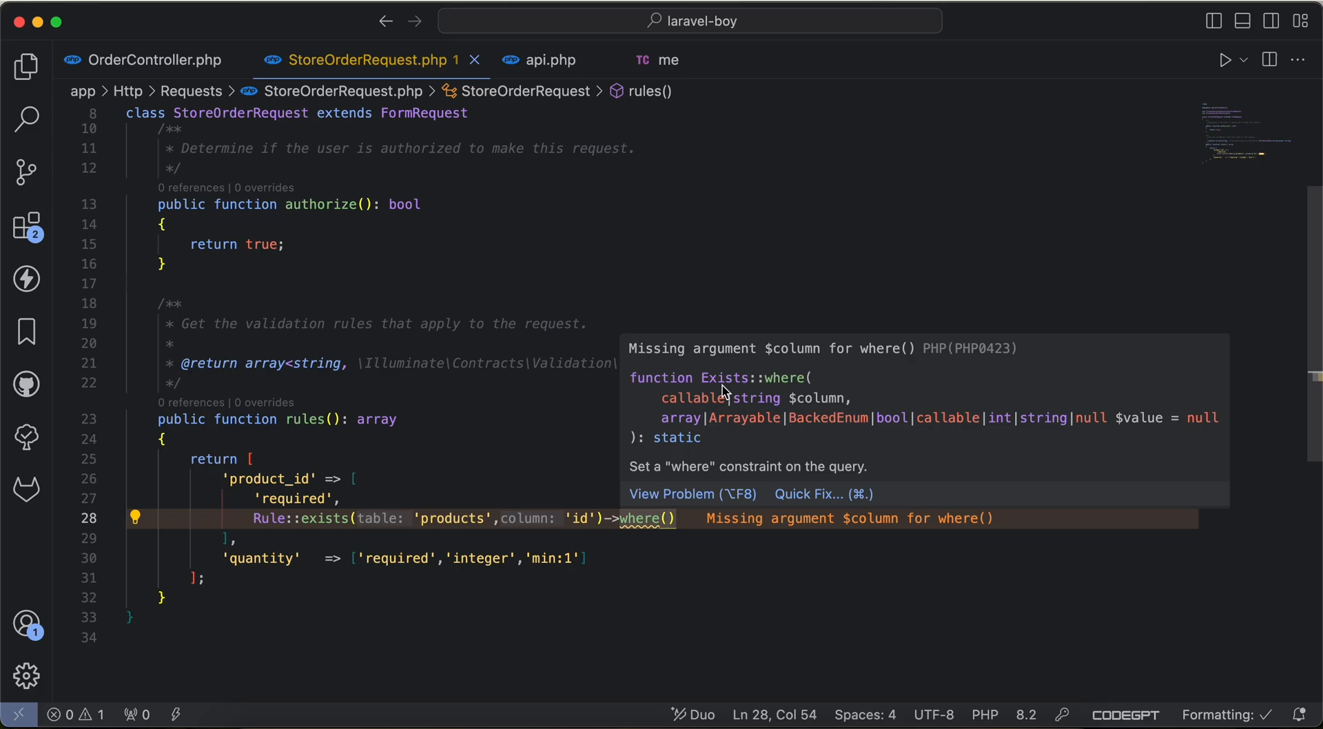
Pass where() a closure function($query) that calls dd($query)
{"action": "type", "text": "func"}
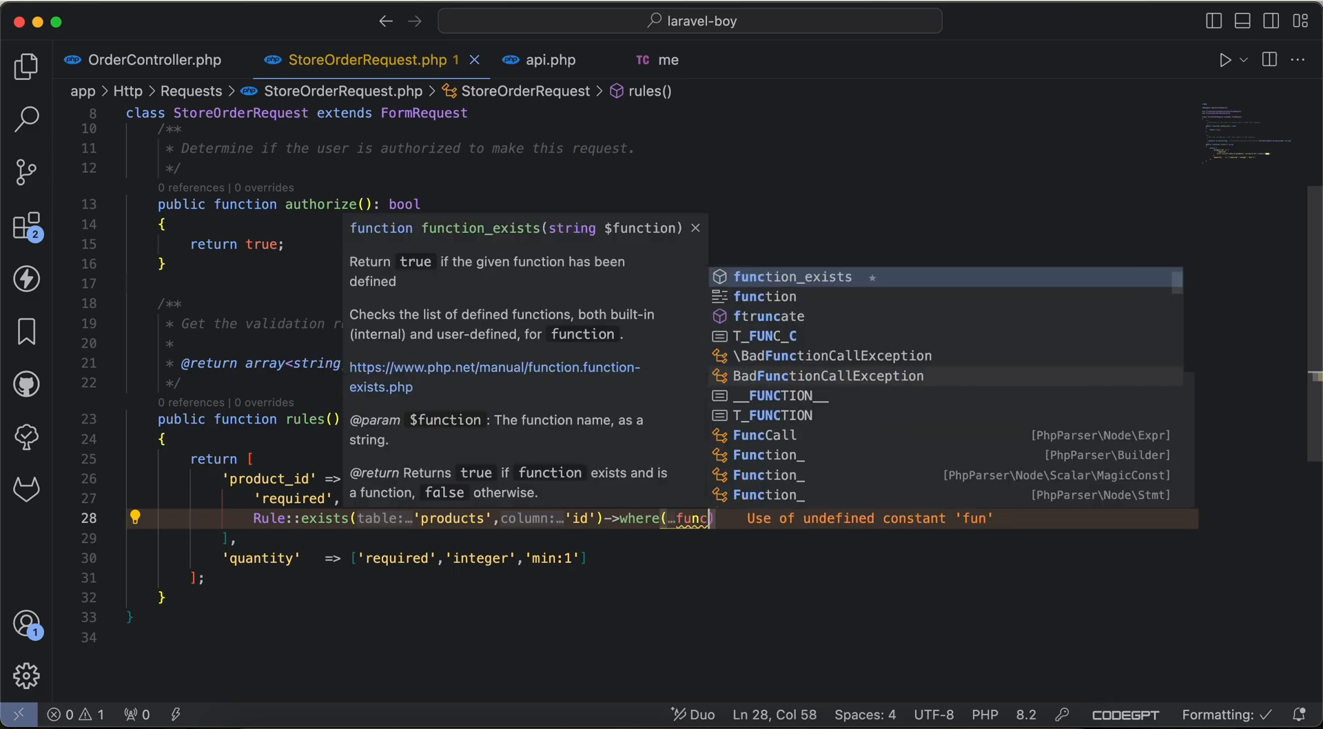
{"action": "type", "text": "function($query): void{"}
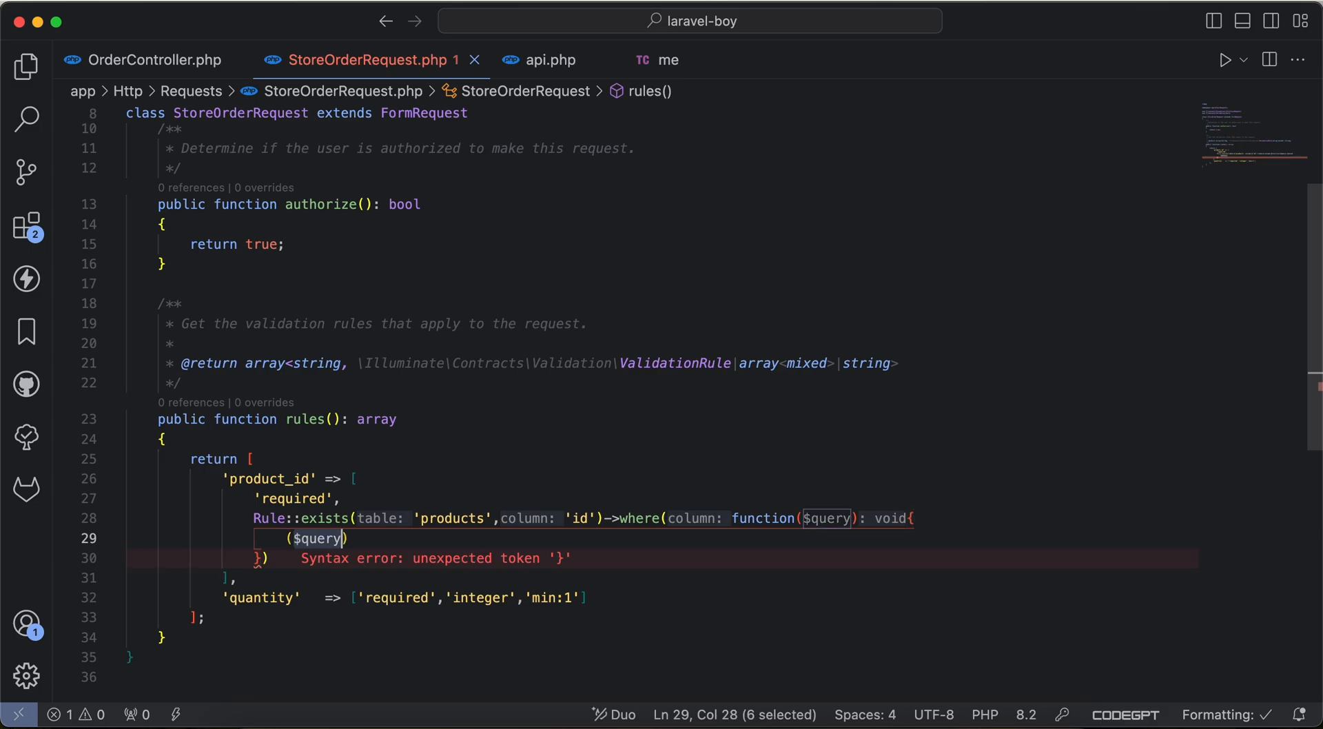
{"action": "type", "text": "dd"}
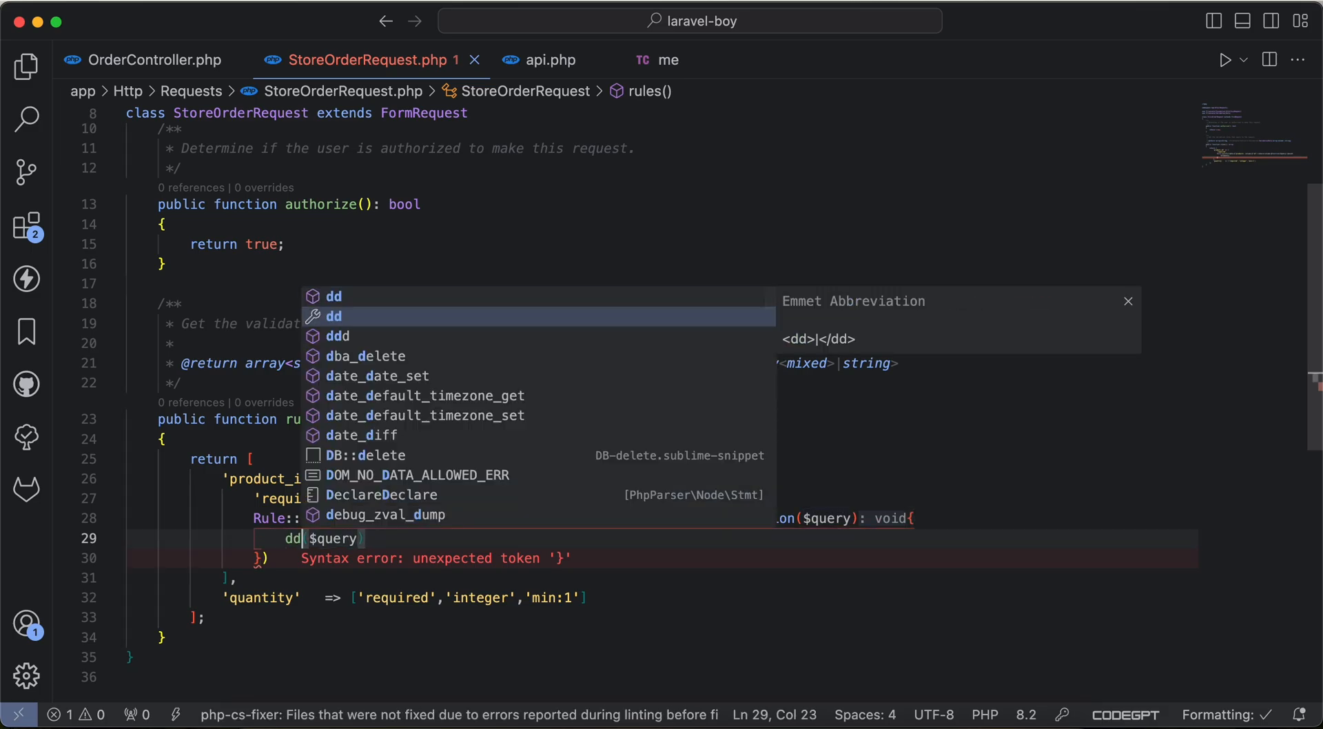
Resend the order request and inspect the dumped products query builder in the 500 response
{"action": "left_click", "coordinate": [656, 59]}
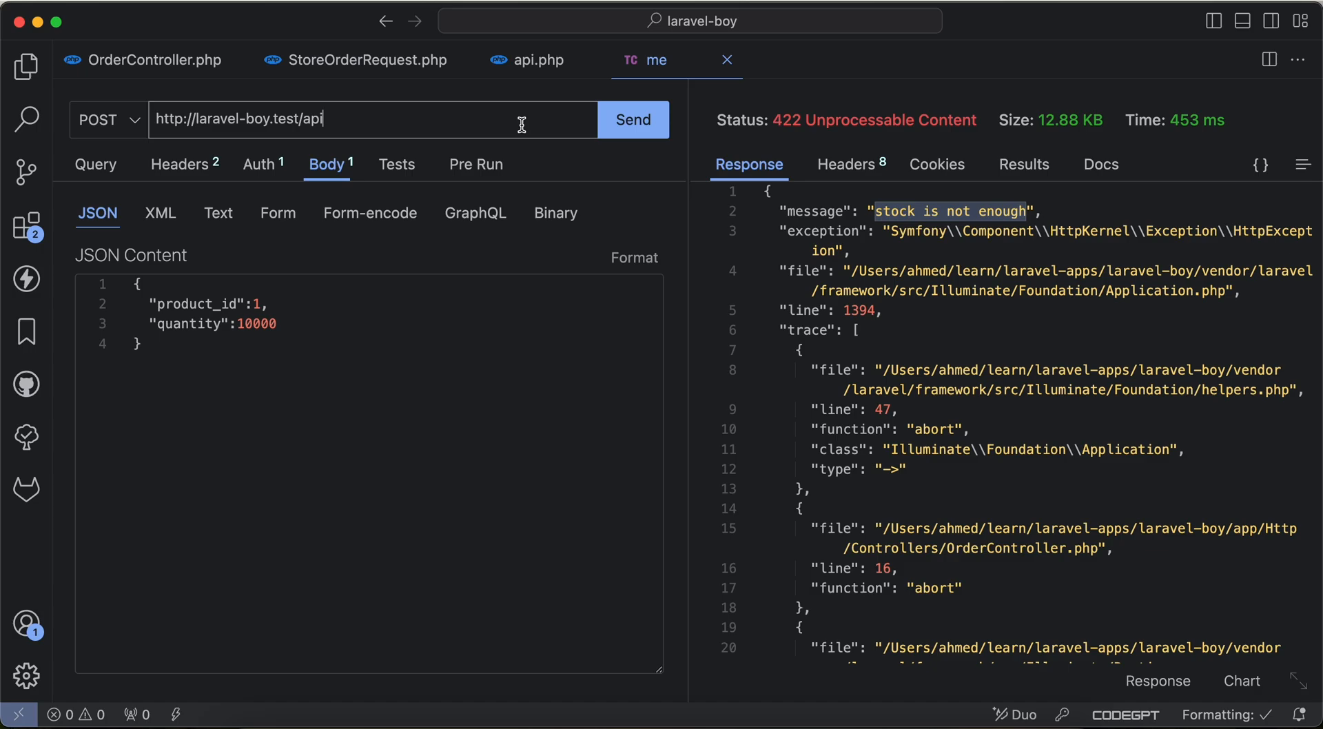
{"action": "left_click", "coordinate": [633, 119]}
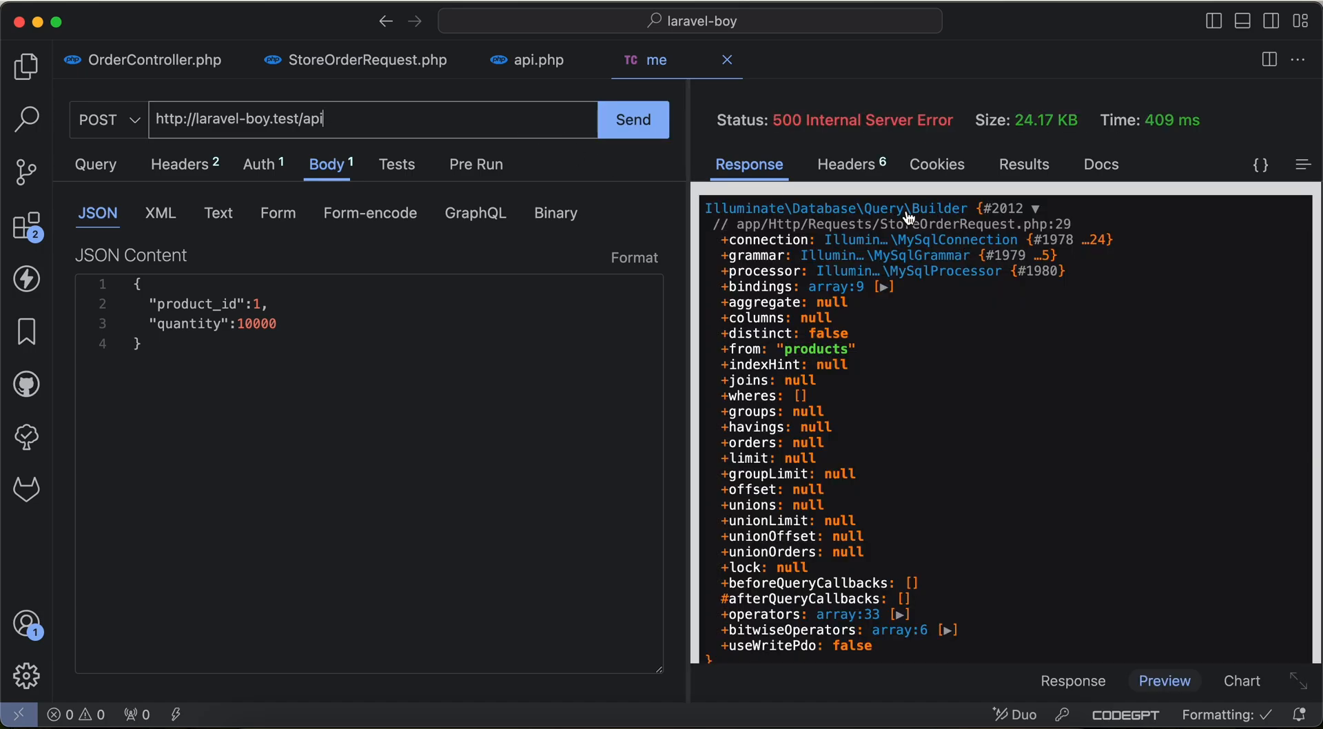
{"action": "double_click", "coordinate": [815, 348]}
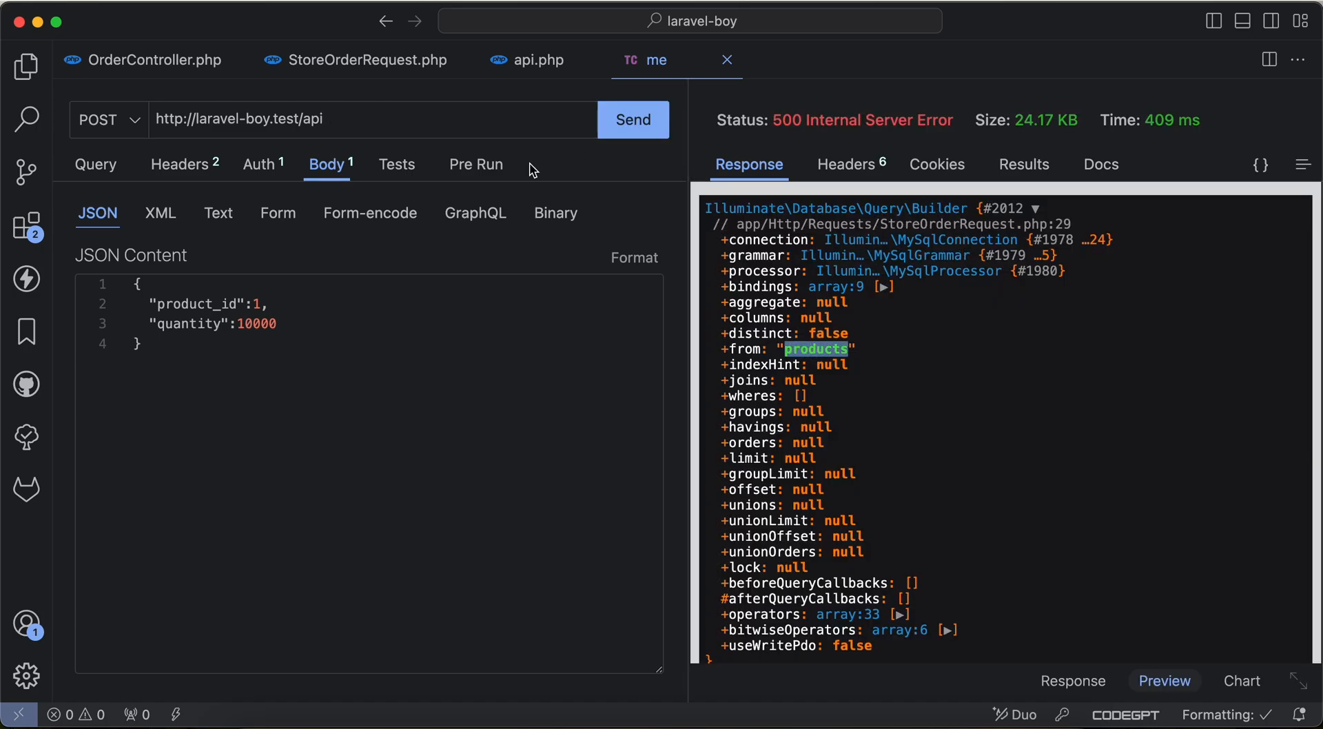
{"action": "left_click", "coordinate": [367, 60]}
{"action": "type", "text": "$query->where"}
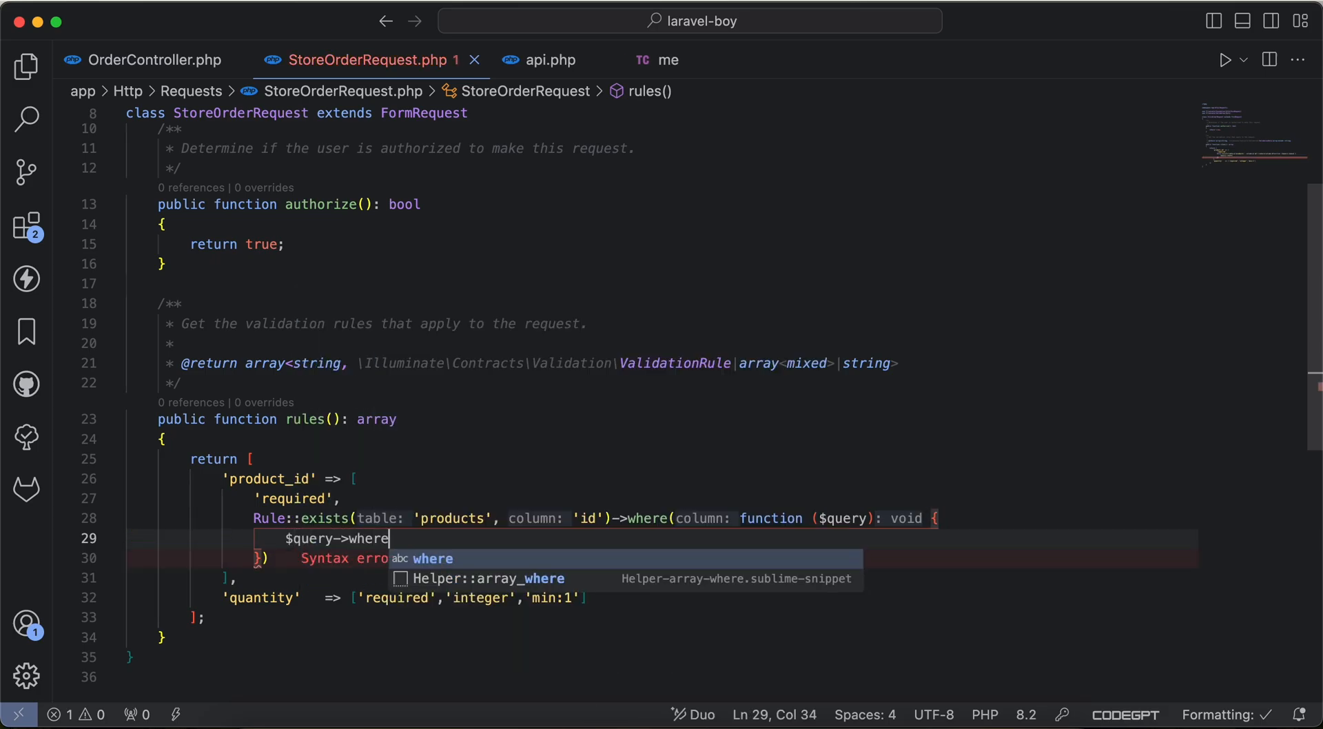
Write $query->where('stock','>=',$this->quantity) inside the closure
{"action": "type", "text": "'stock')"}
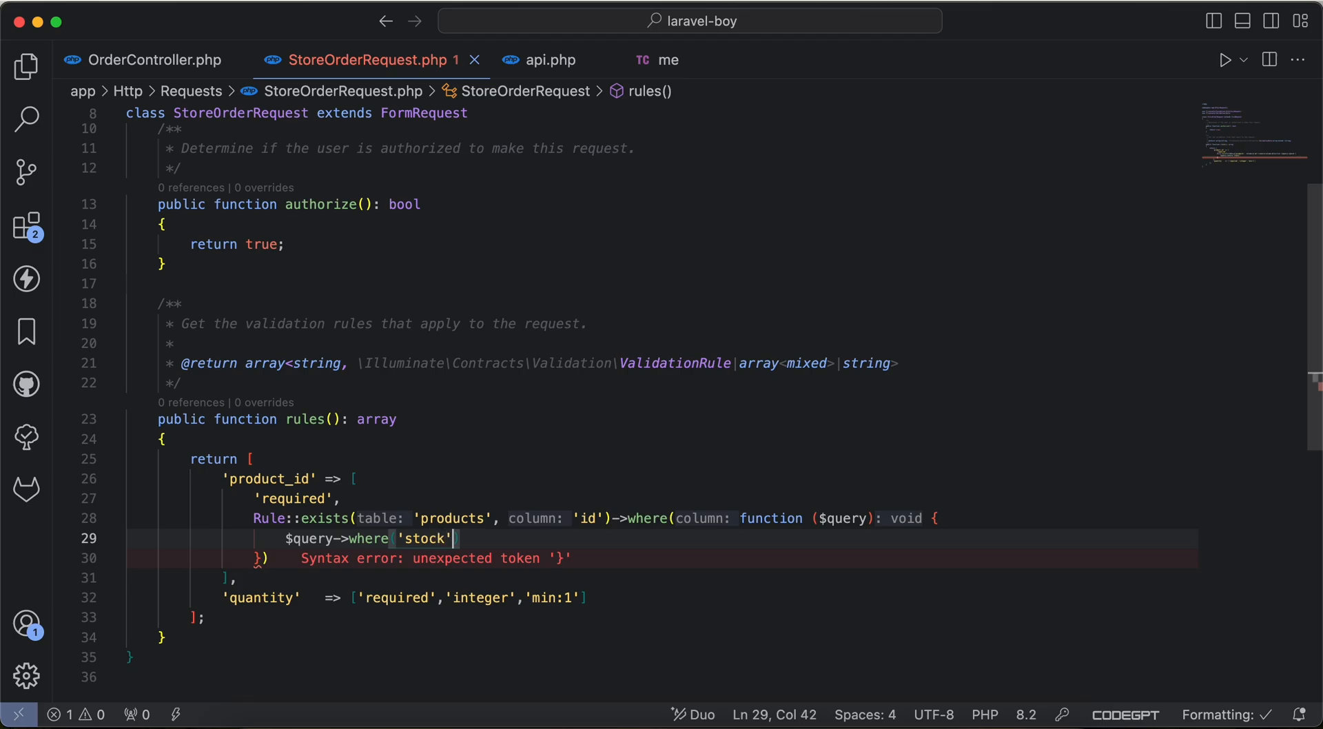
{"action": "type", "text": ",'>'"}
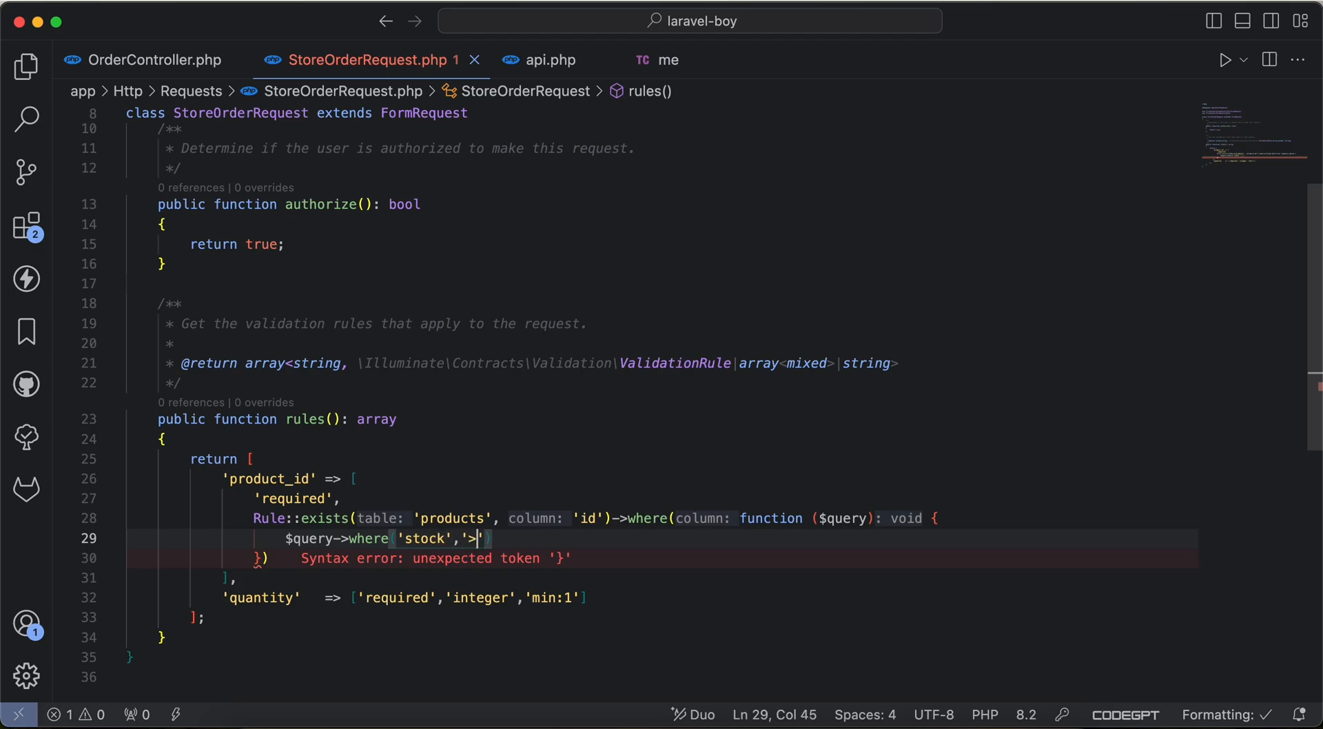
{"action": "type", "text": "=',"}
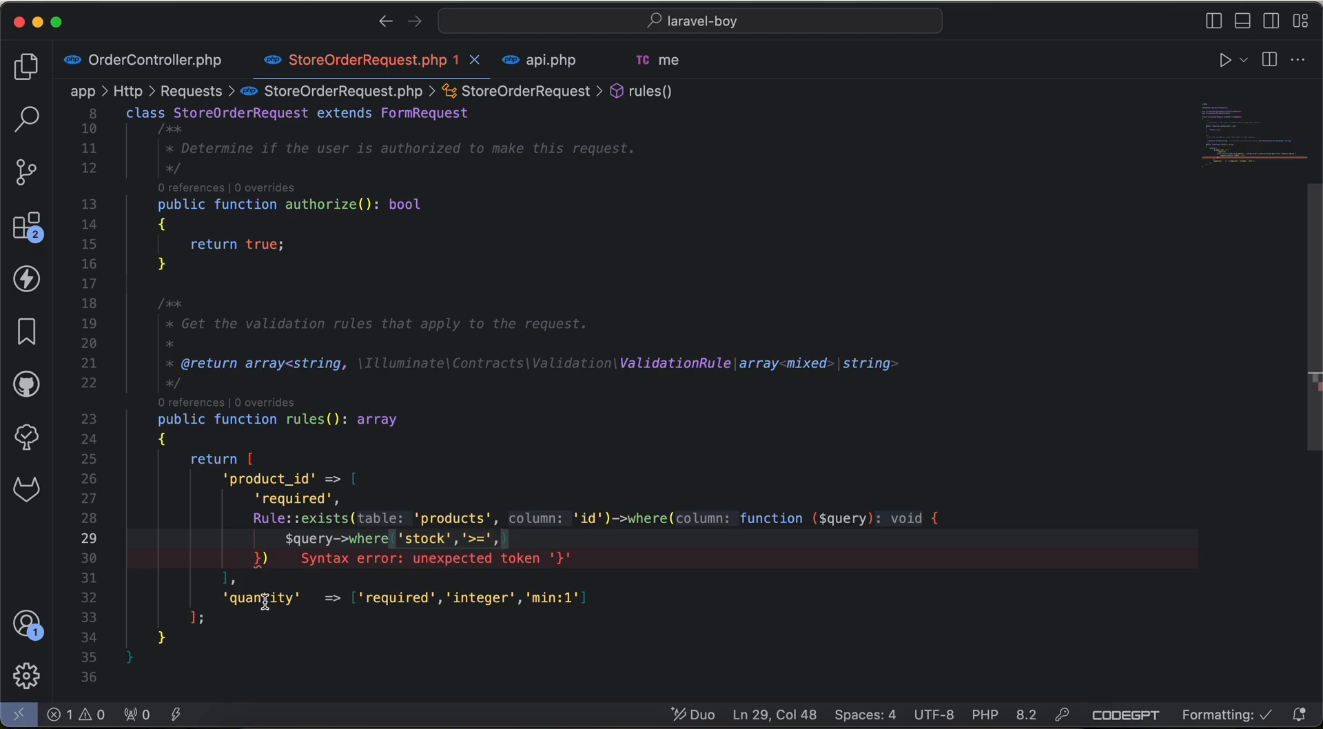
{"action": "type", "text": "$this->"}
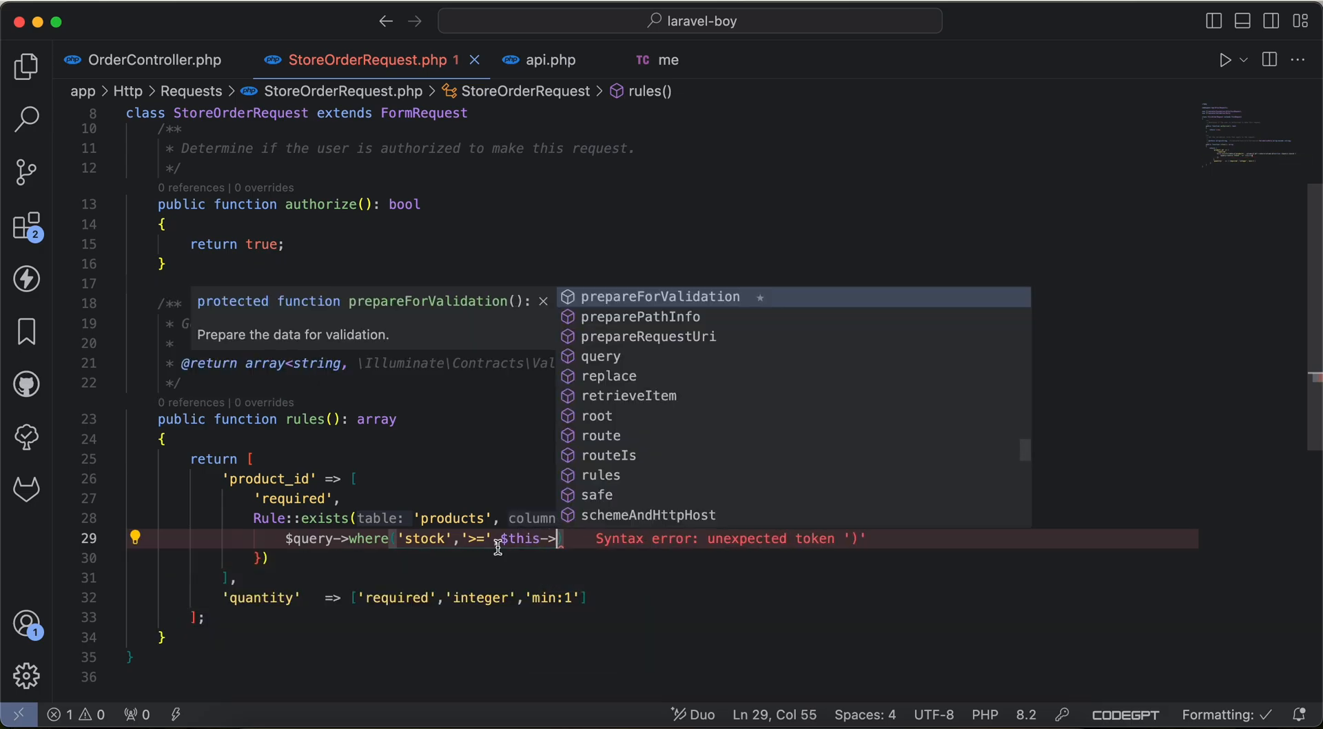
{"action": "type", "text": "qua"}
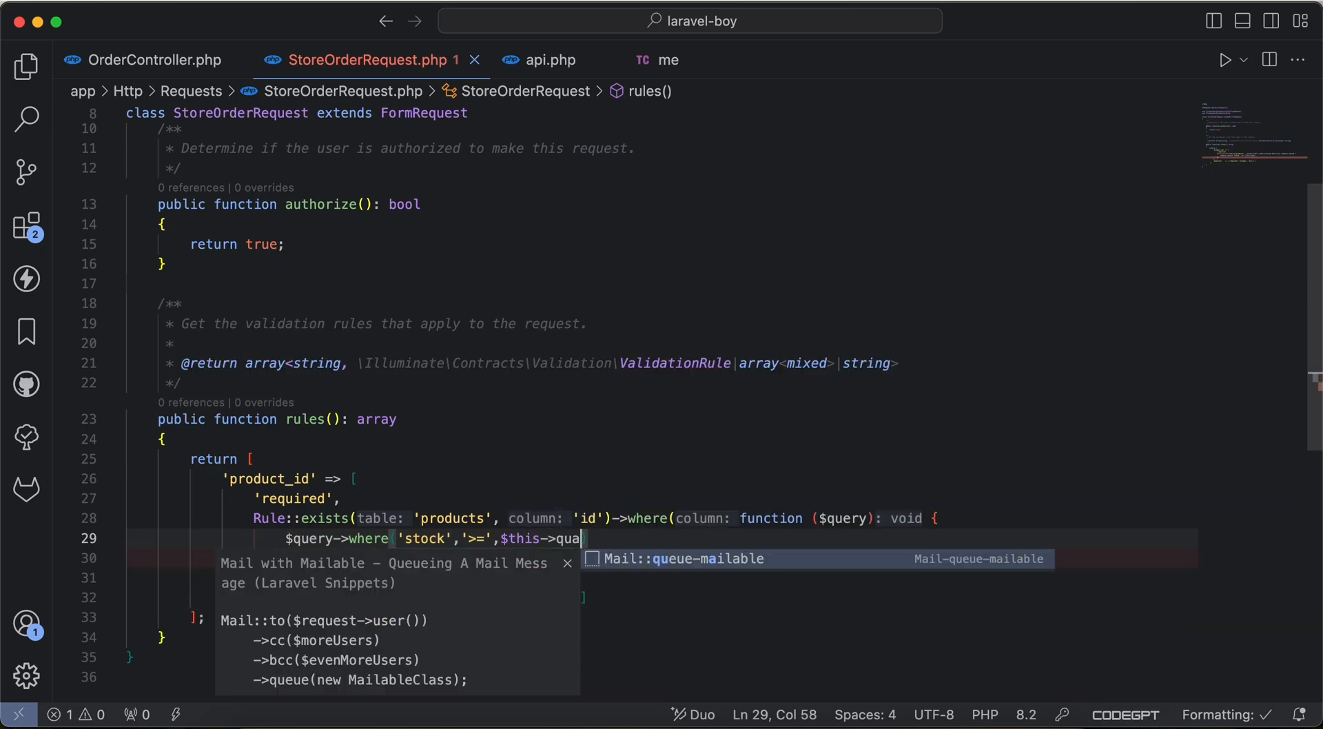
Resend the order request, now getting 422 'selected product id is invalid', and return to the form request
{"action": "left_click", "coordinate": [658, 59]}
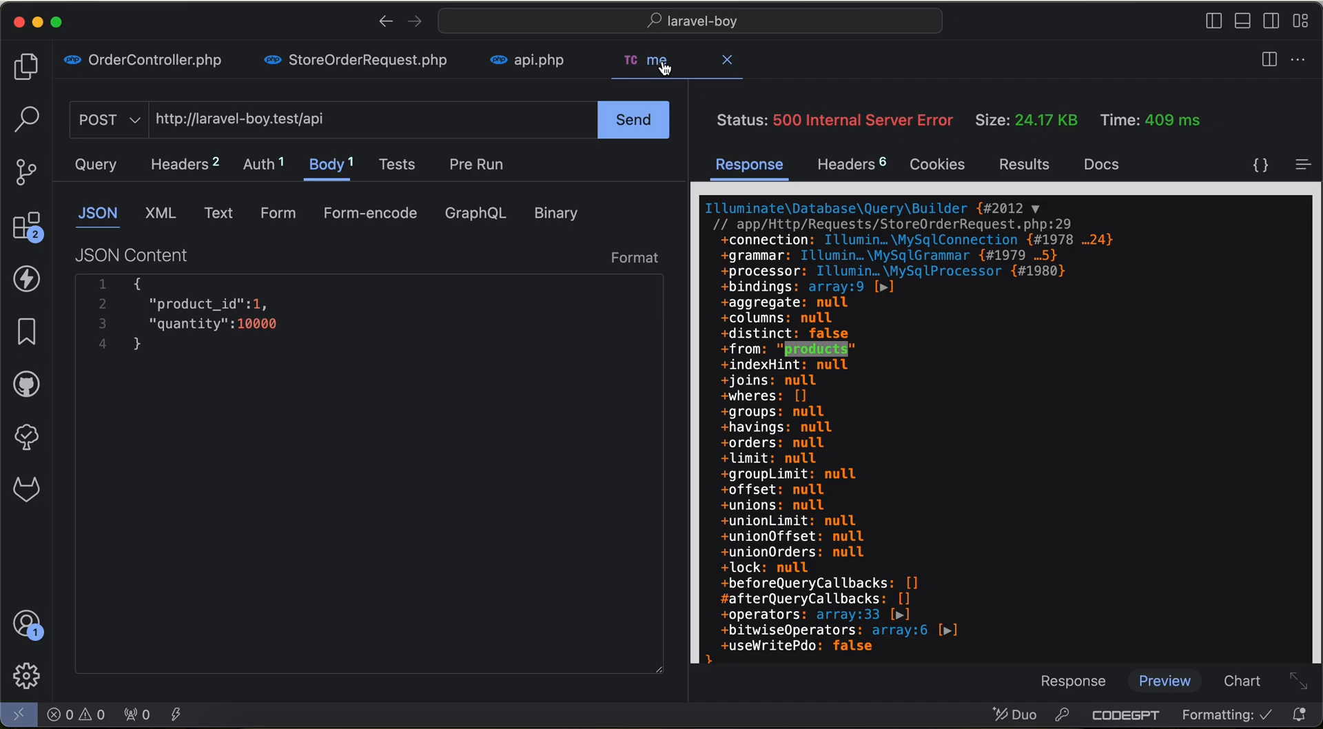
{"action": "left_click", "coordinate": [337, 119]}
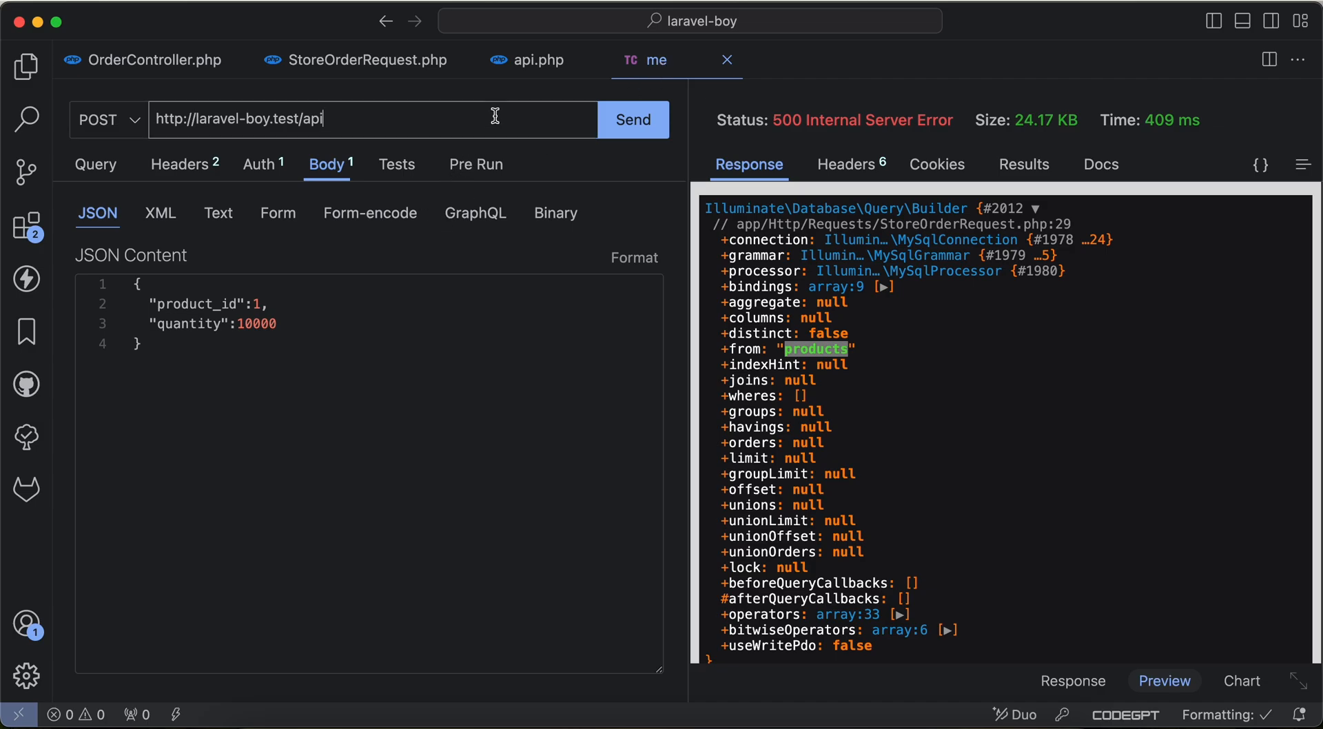
{"action": "left_click", "coordinate": [633, 118]}
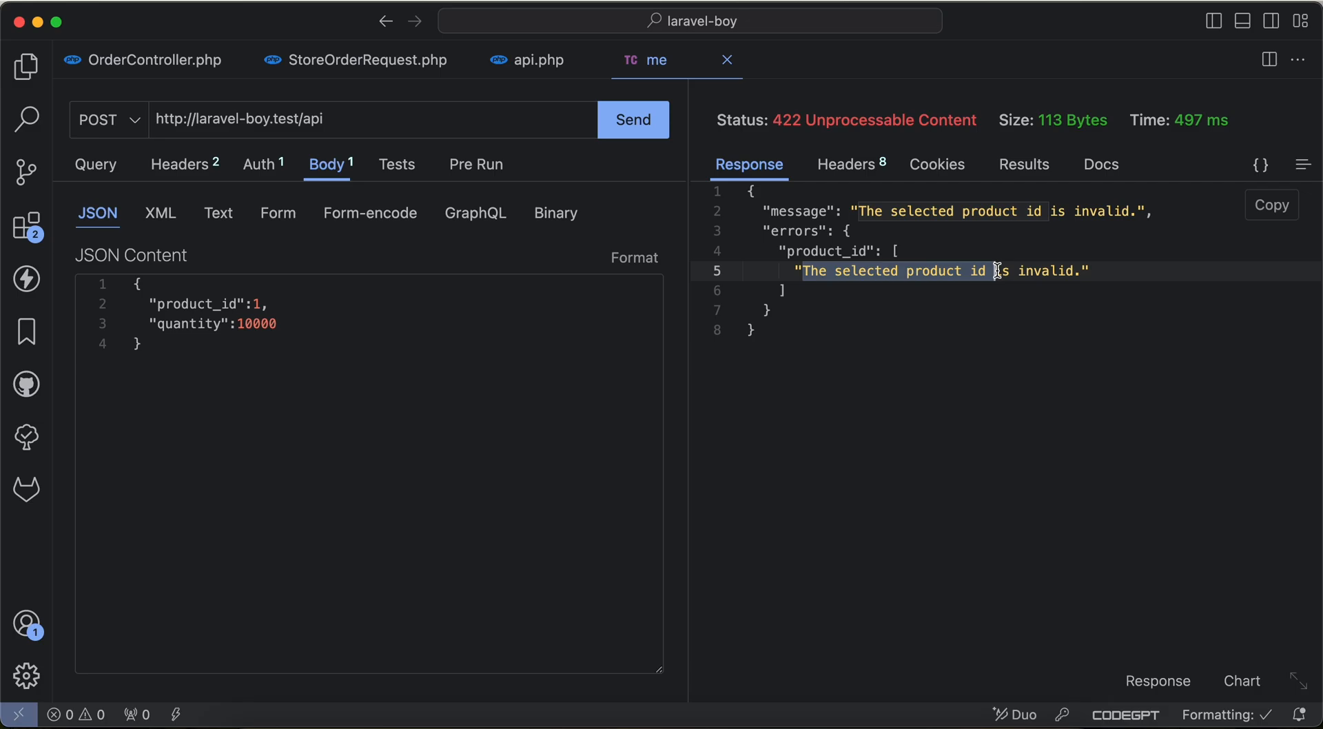
{"action": "left_click", "coordinate": [366, 59]}
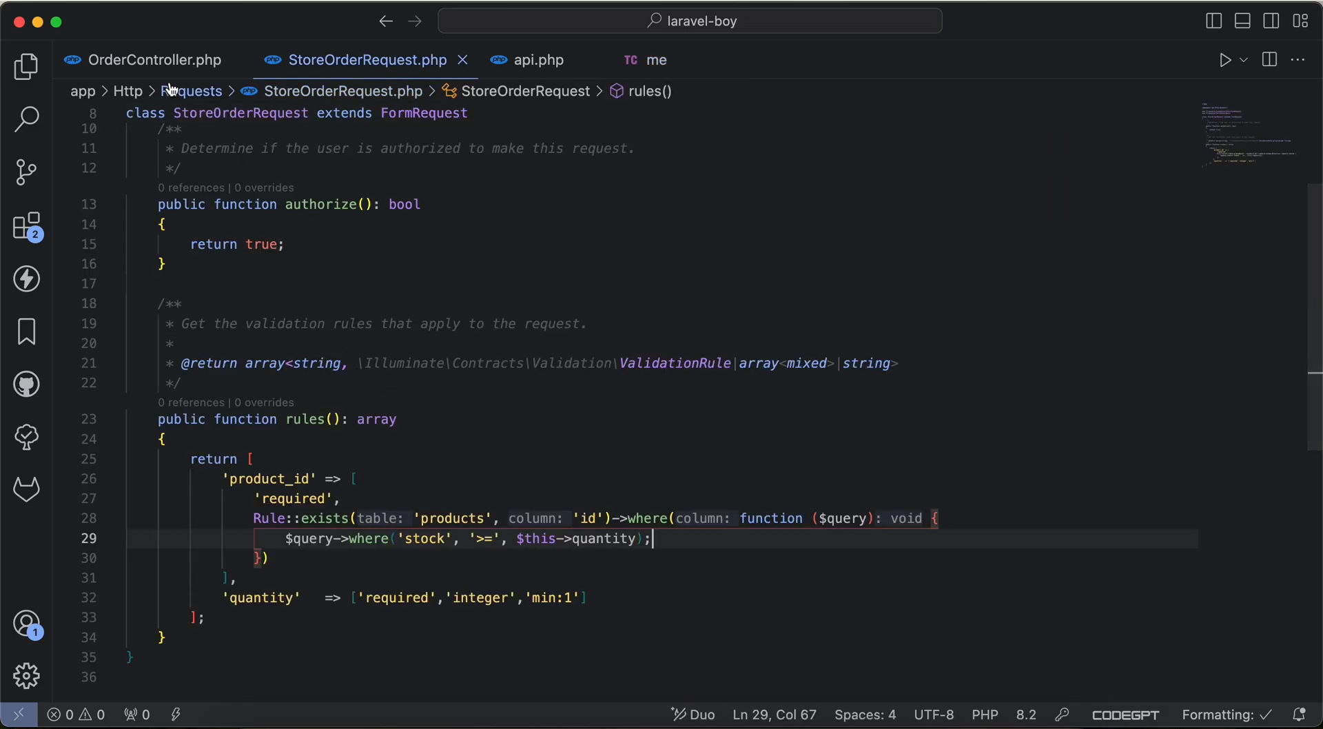
Delete the product lookup and commented stock check from OrderController's store method
{"action": "left_click", "coordinate": [152, 60]}
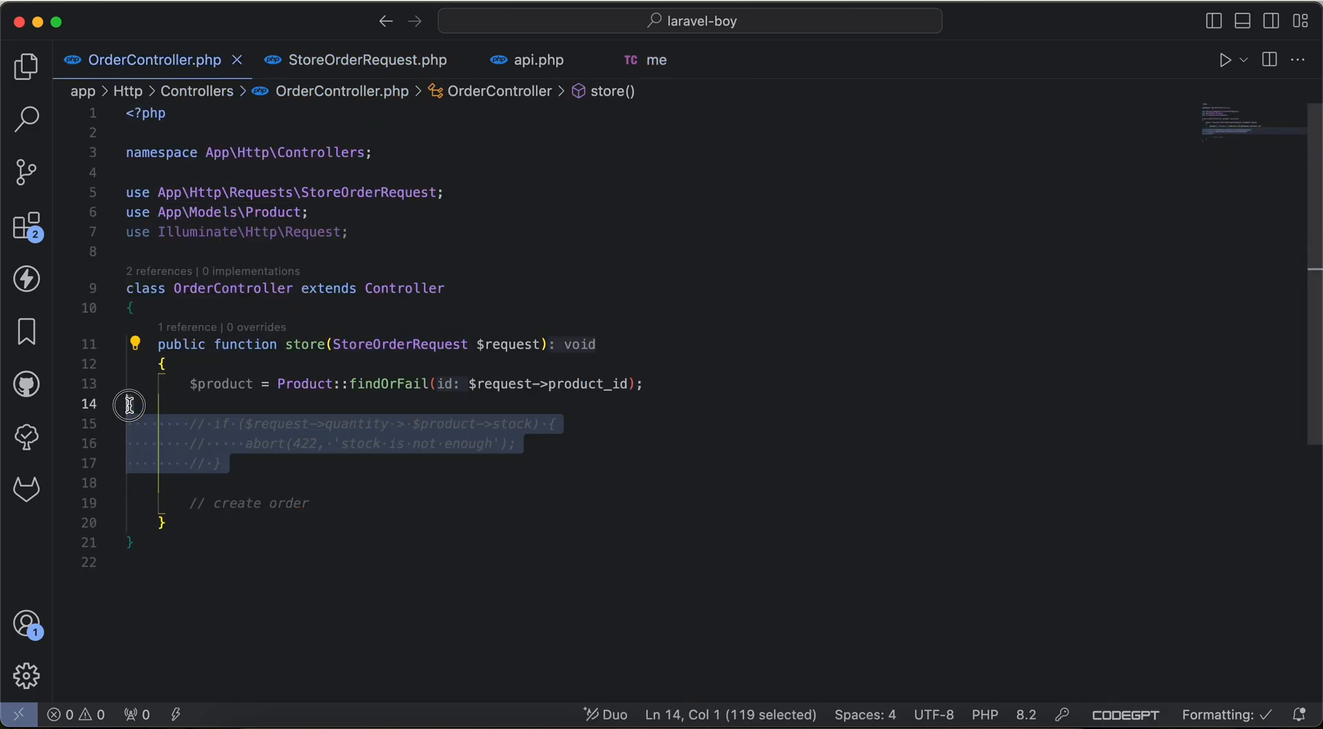
{"action": "key", "text": "Delete"}
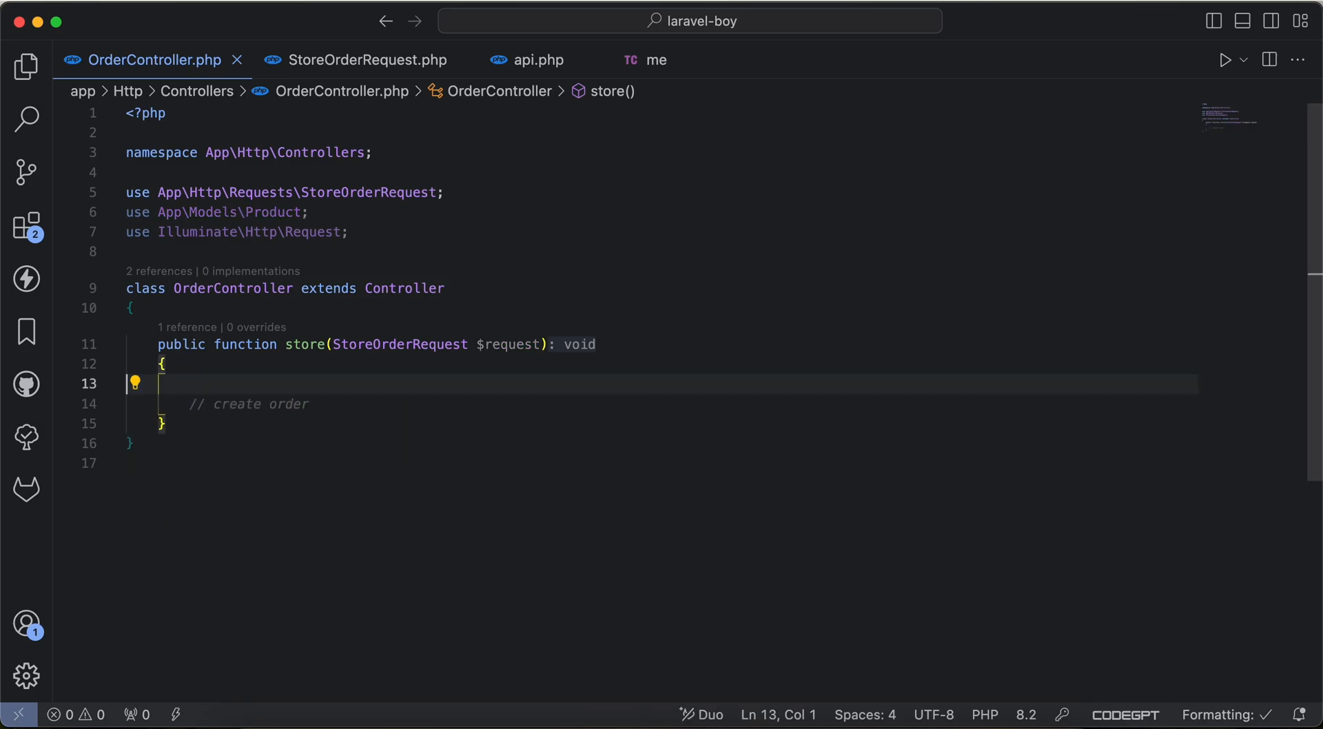
{"action": "left_click", "coordinate": [650, 59]}
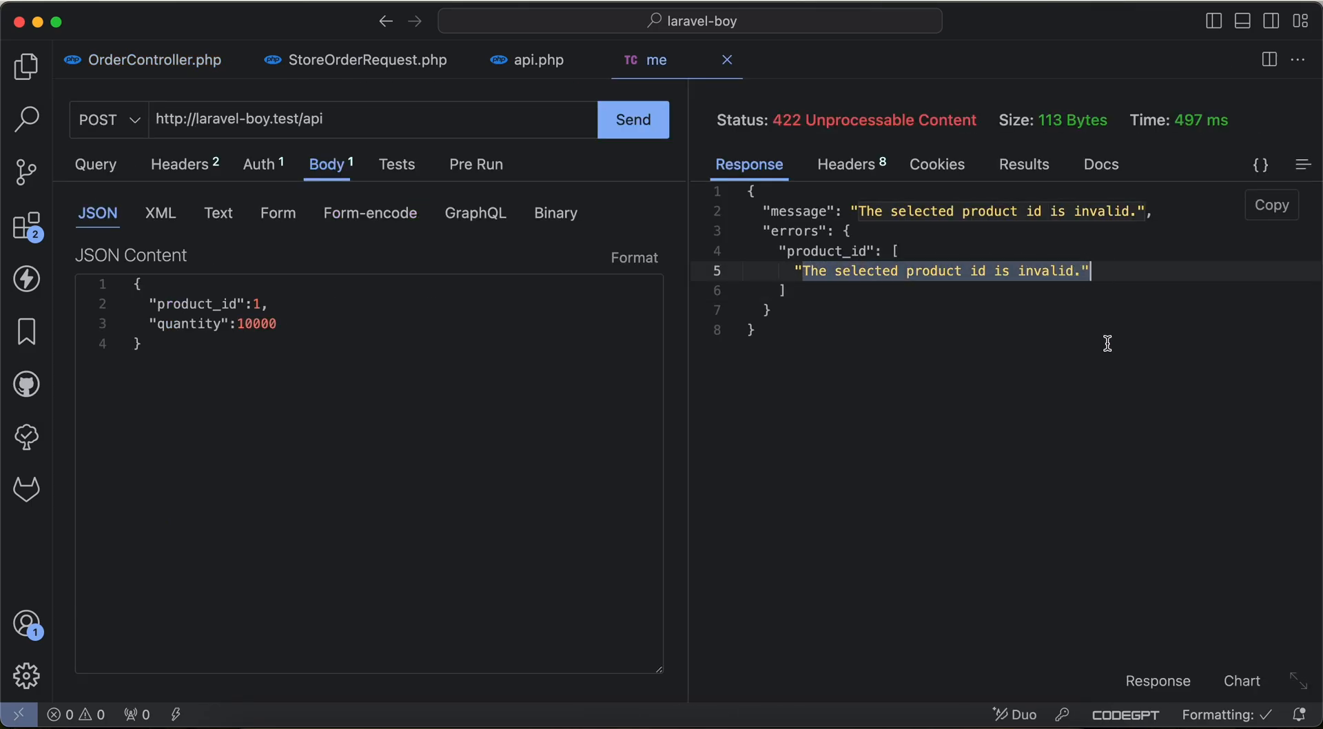
{"action": "mouse_move", "coordinate": [384, 66]}
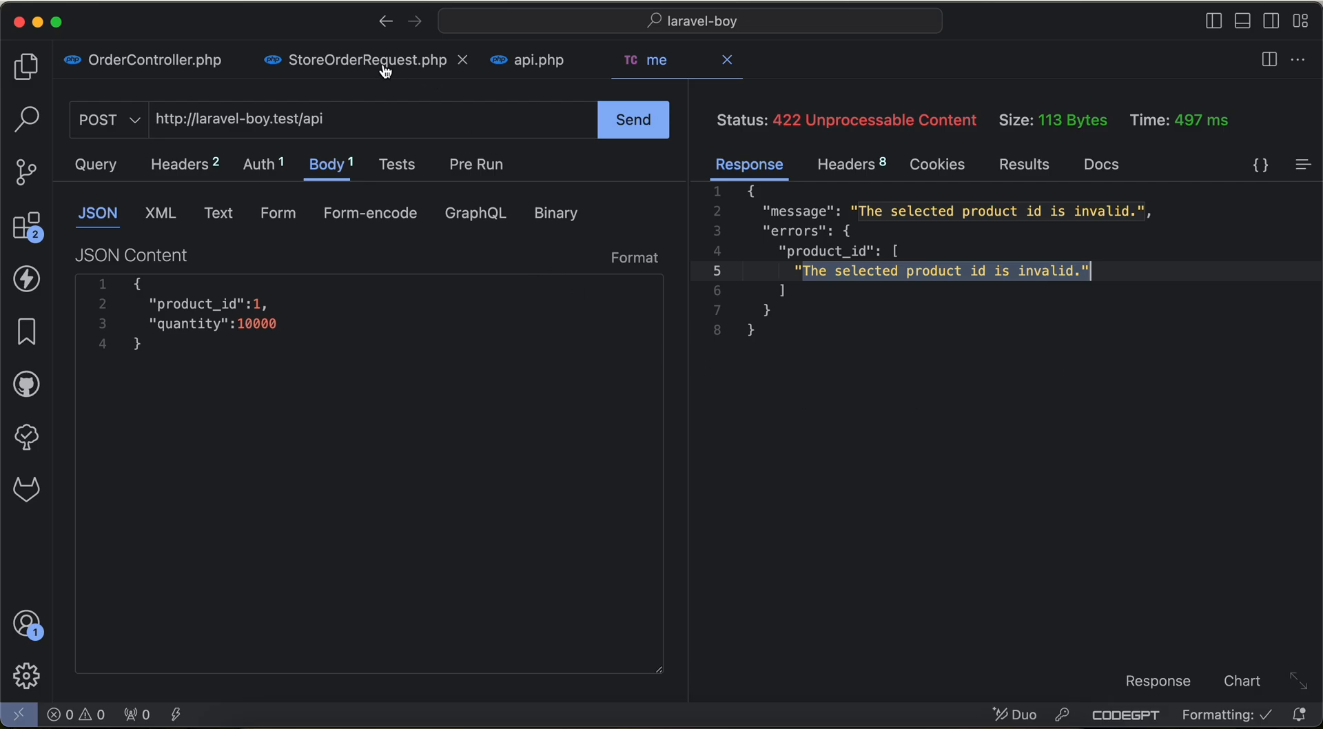
{"action": "left_click", "coordinate": [367, 60]}
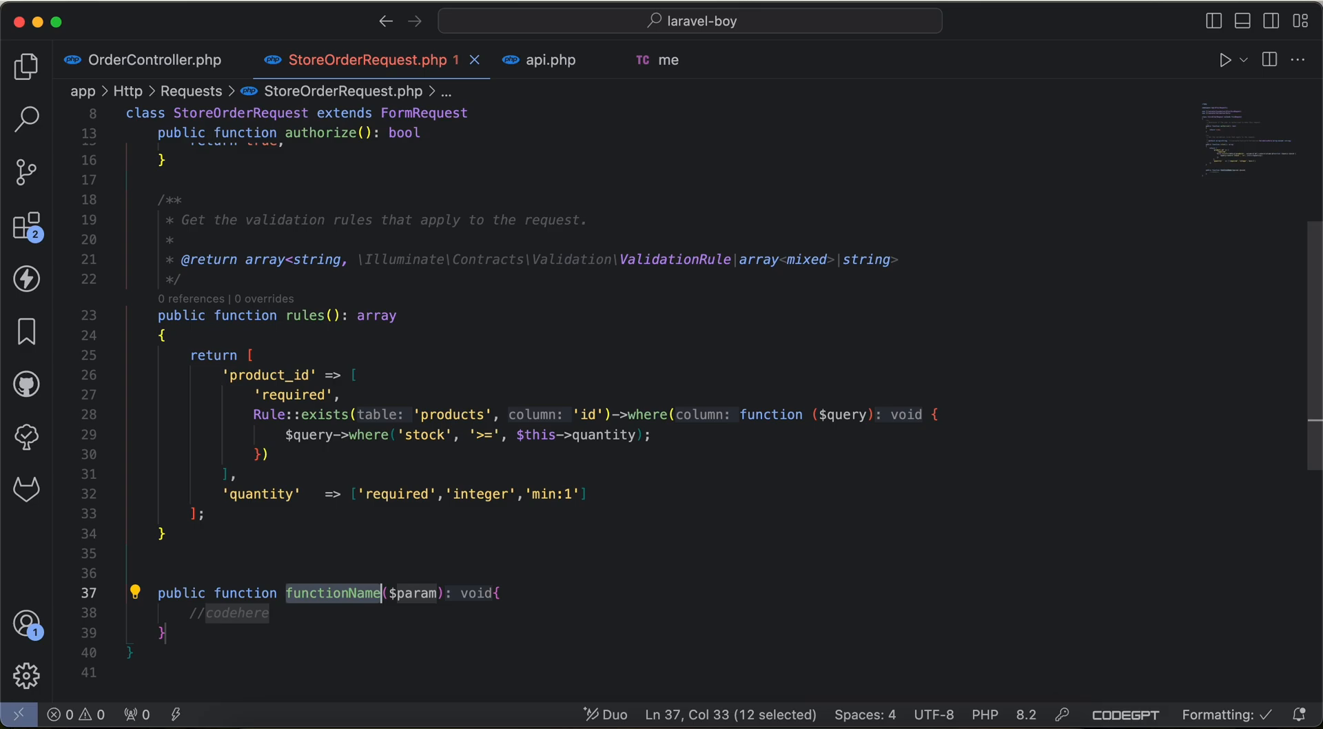
Add a messages() method returning ['product_id.exists' => 'stock is not enough']
{"action": "type", "text": "messages()"}
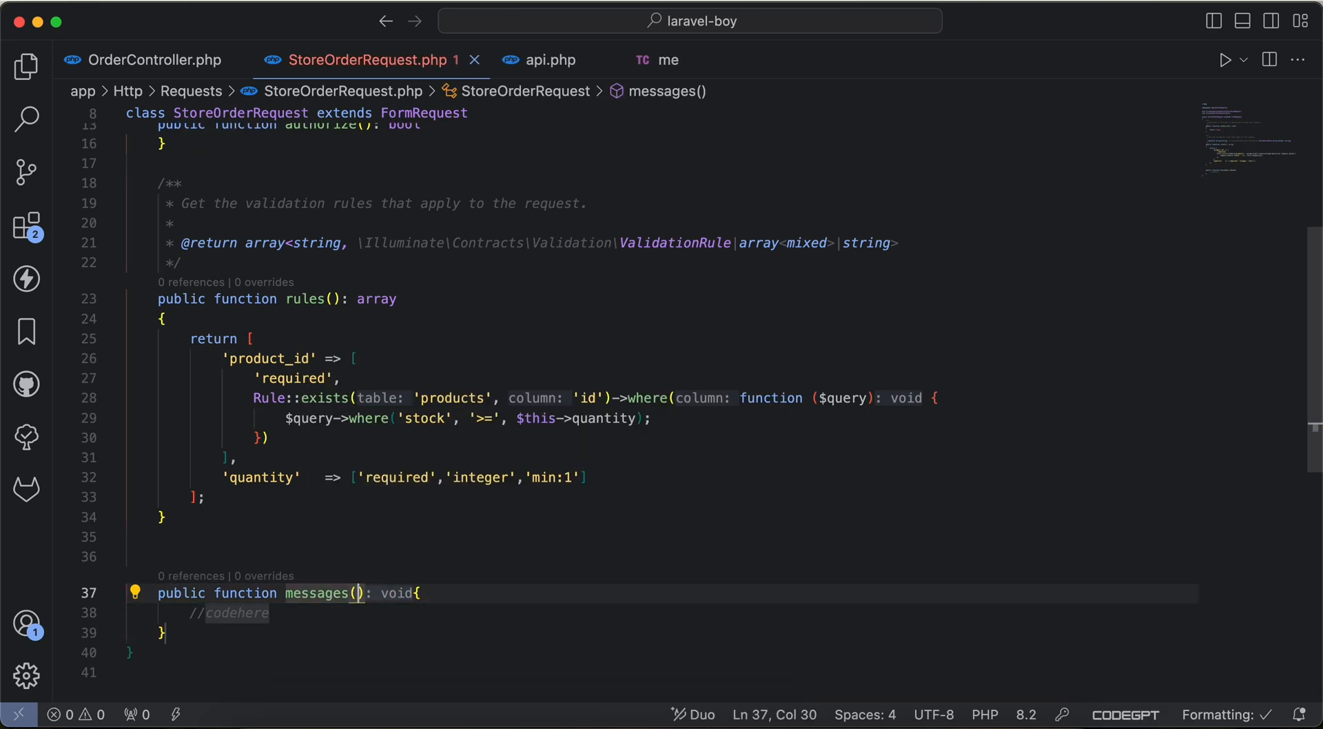
{"action": "type", "text": "return ["}
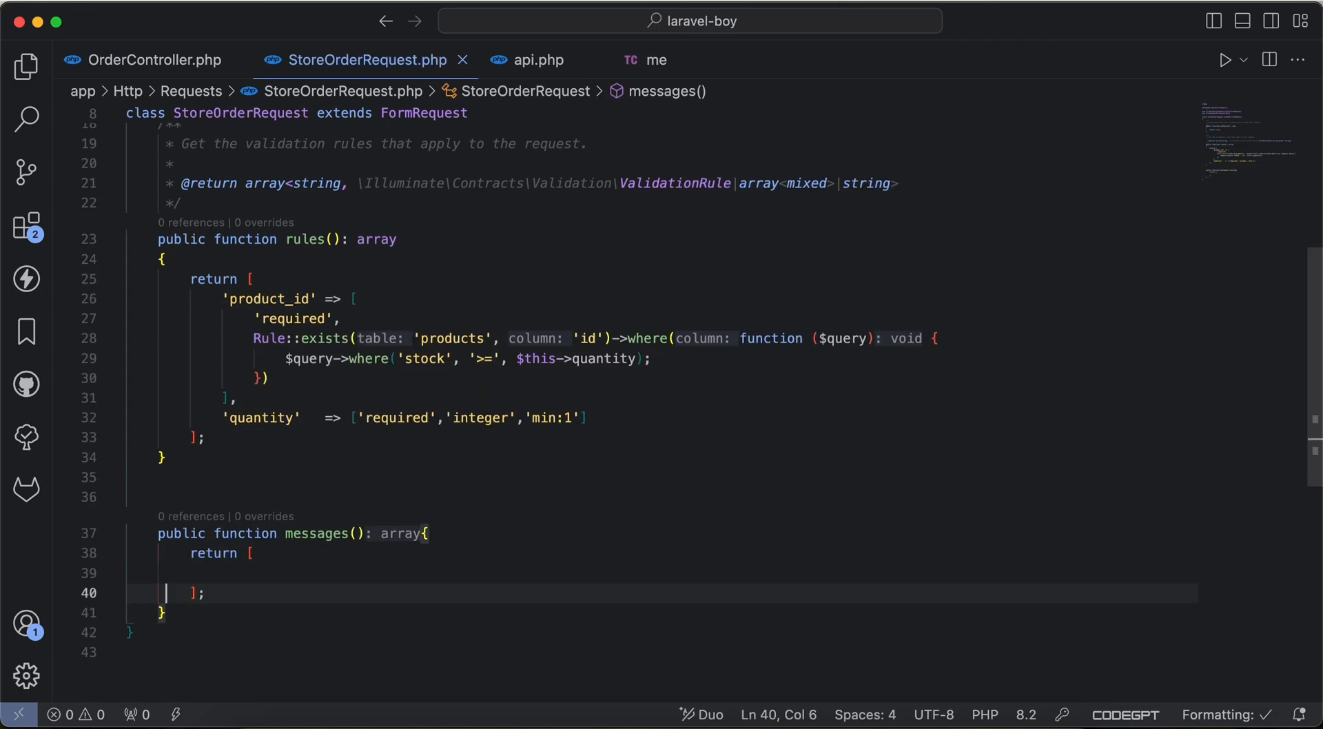
{"action": "type", "text": "'"}
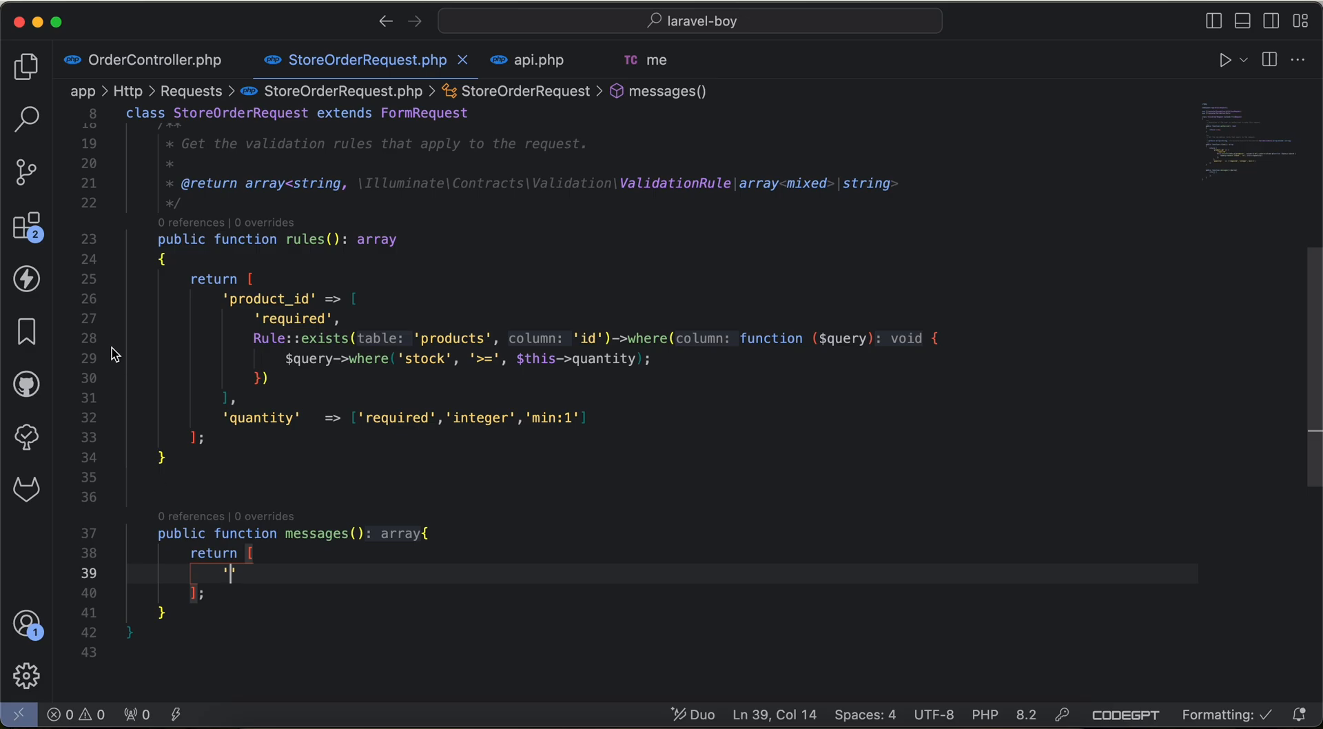
{"action": "type", "text": "product_"}
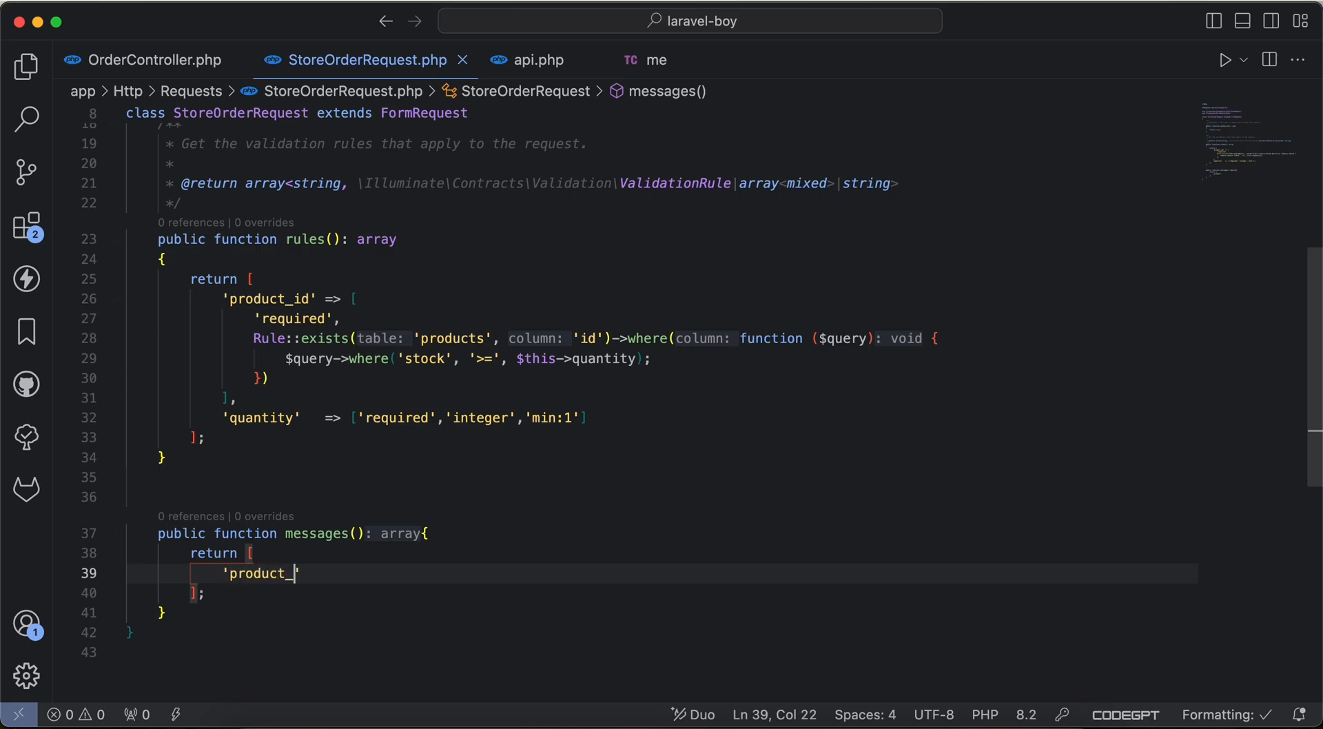
{"action": "type", "text": "id."}
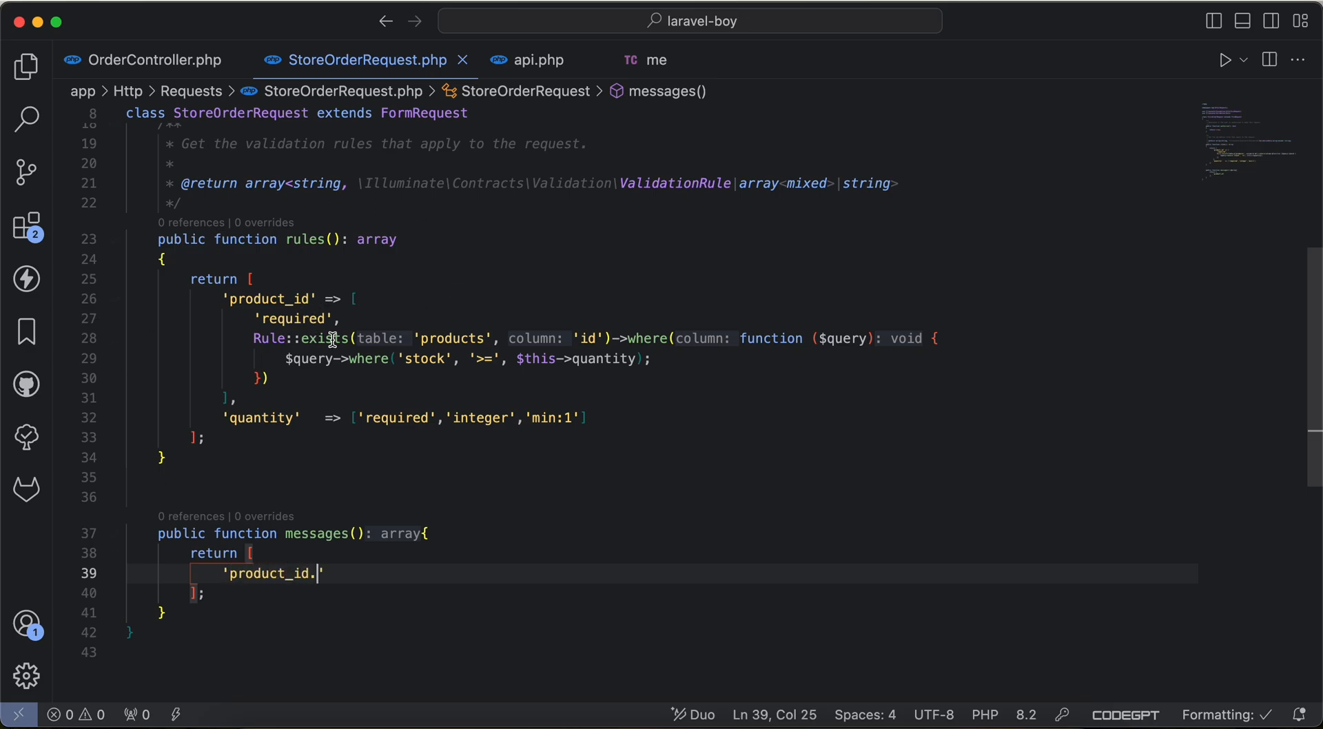
{"action": "mouse_move", "coordinate": [325, 339]}
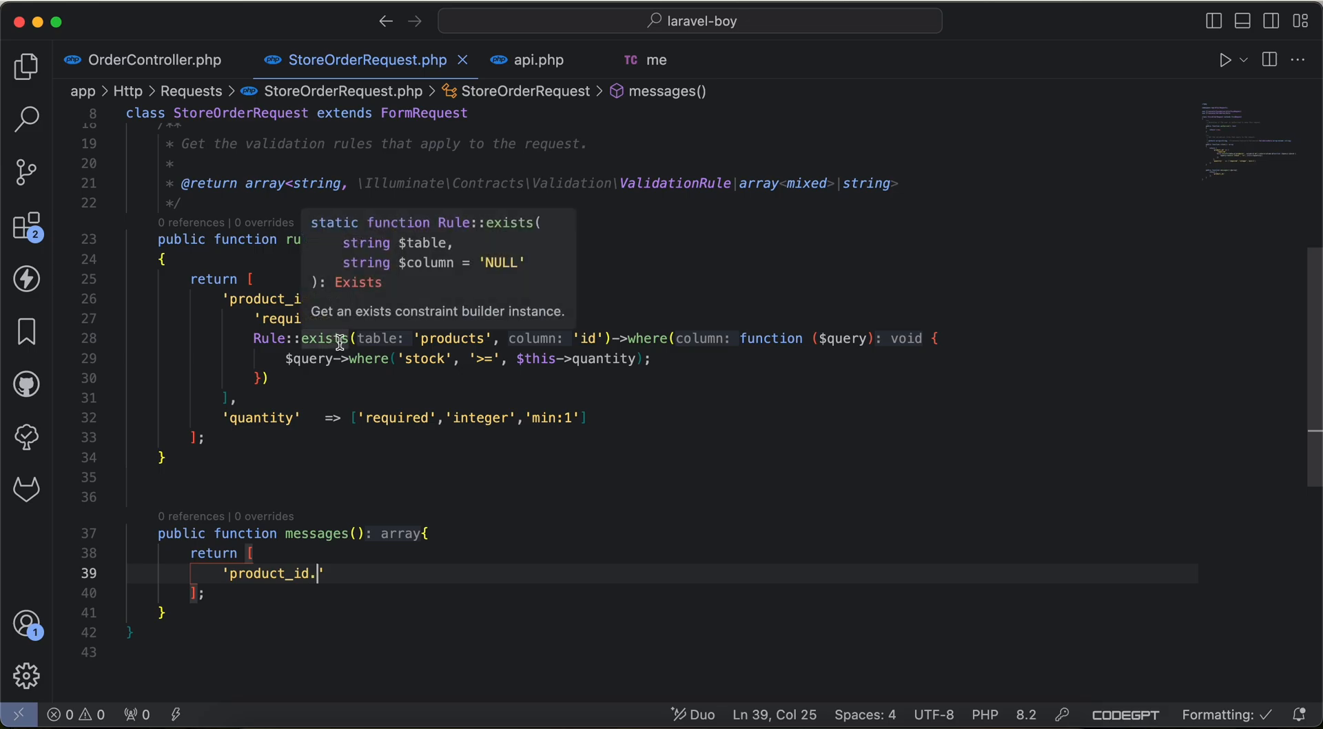
{"action": "mouse_move", "coordinate": [520, 446]}
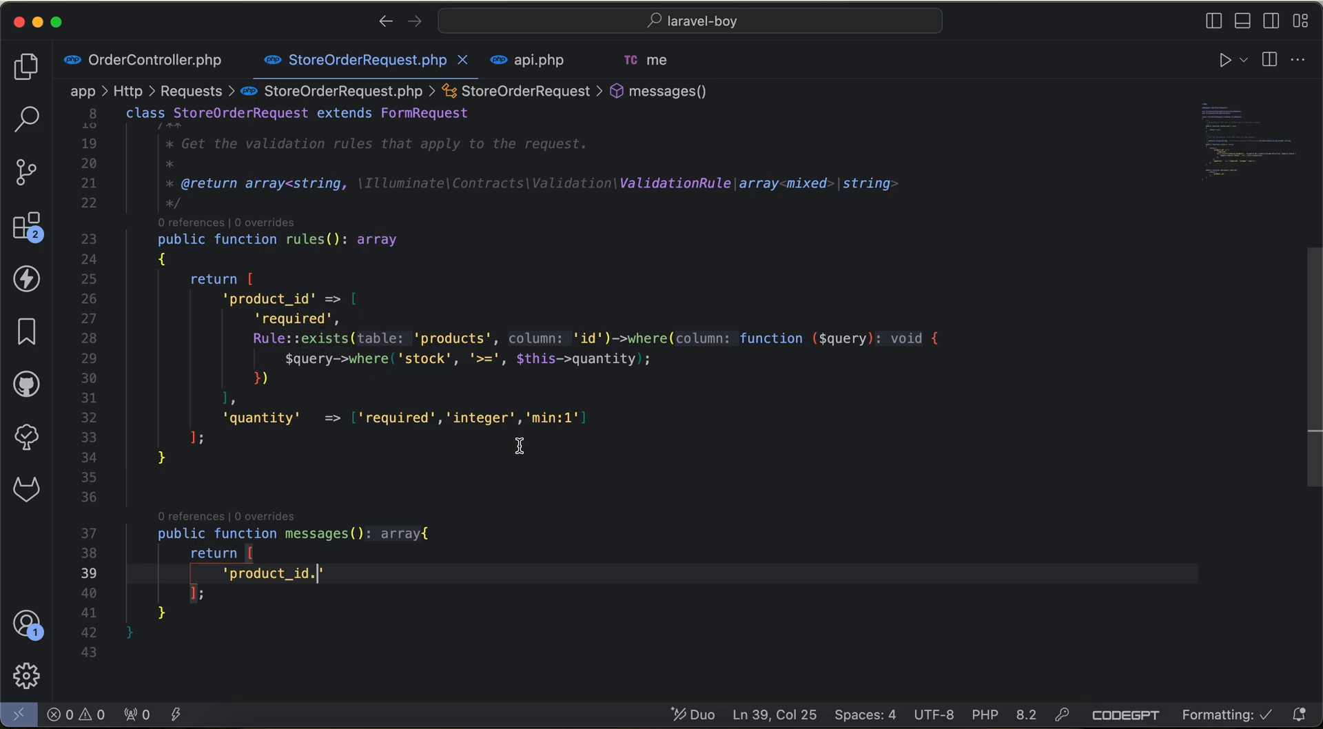
{"action": "type", "text": "exists' => 'stock is n'"}
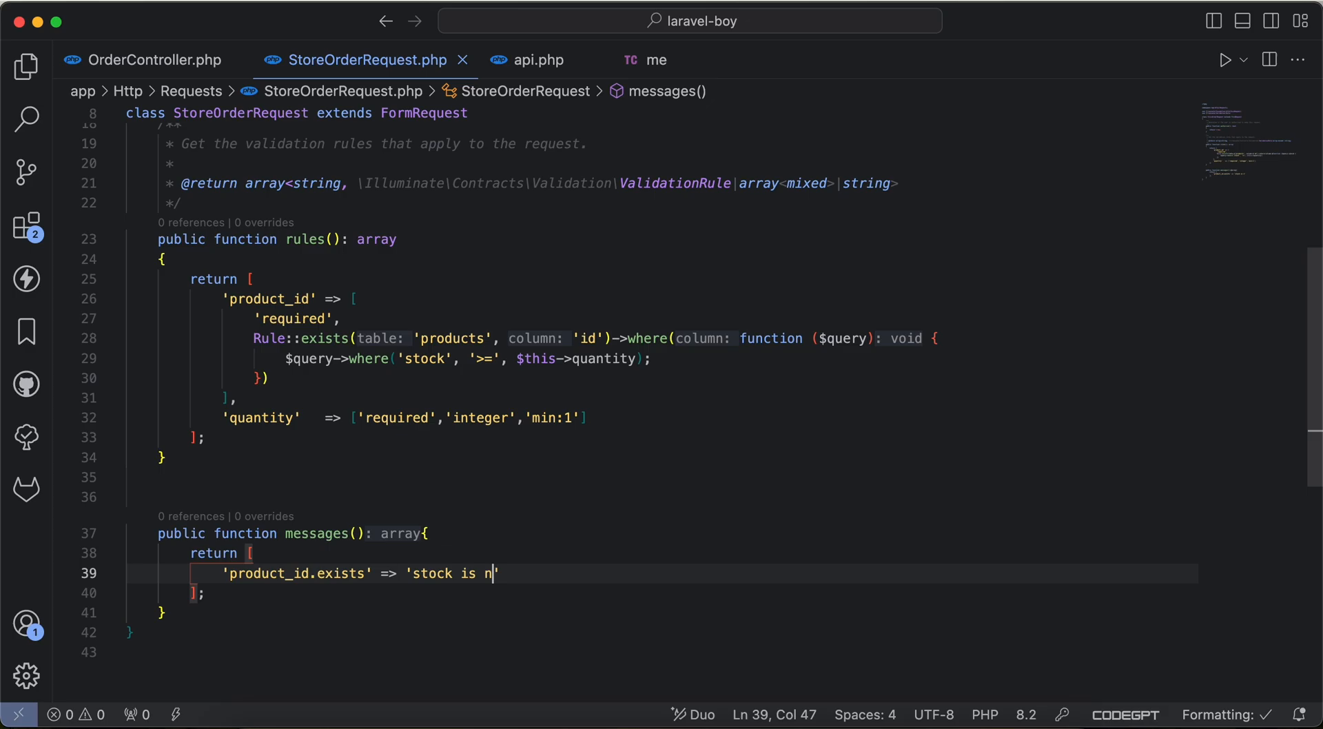
{"action": "type", "text": "ot enough"}
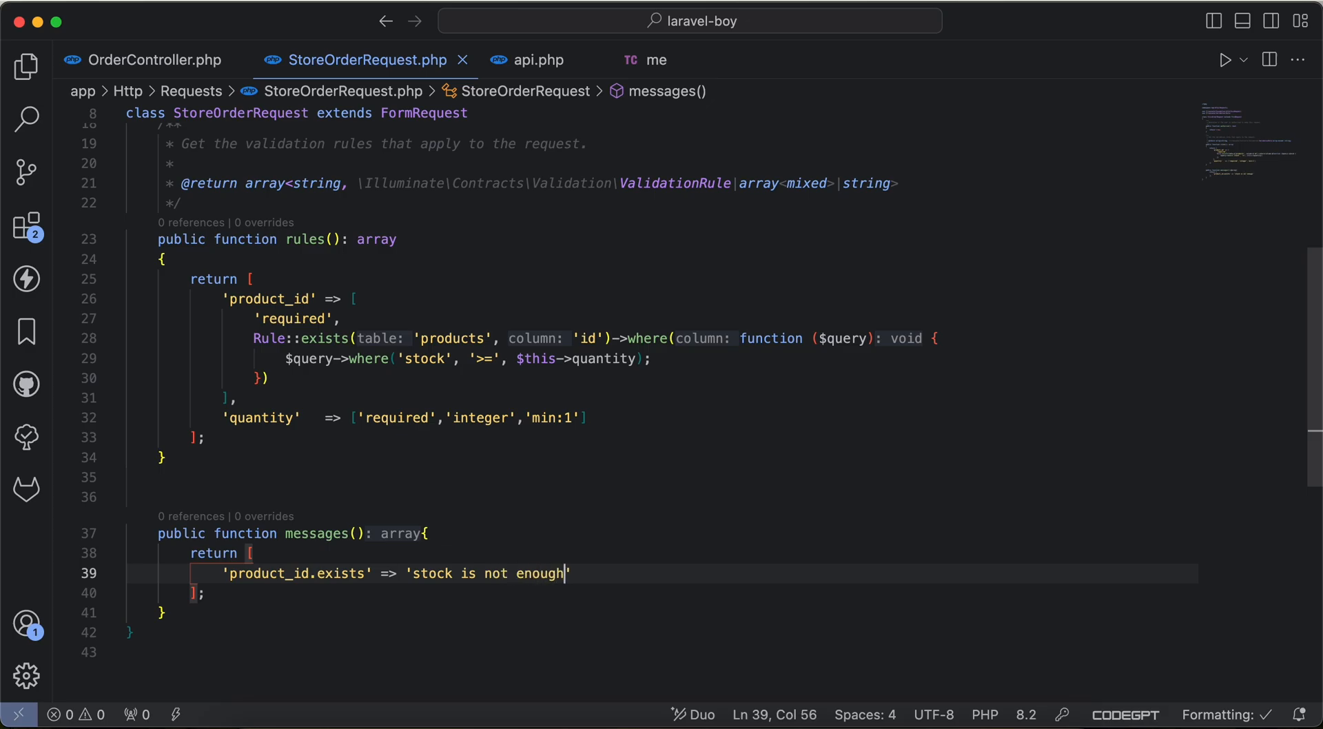
Resend the order request to confirm the 422 'stock is not enough' message, then view OrderController
{"action": "left_click", "coordinate": [655, 60]}
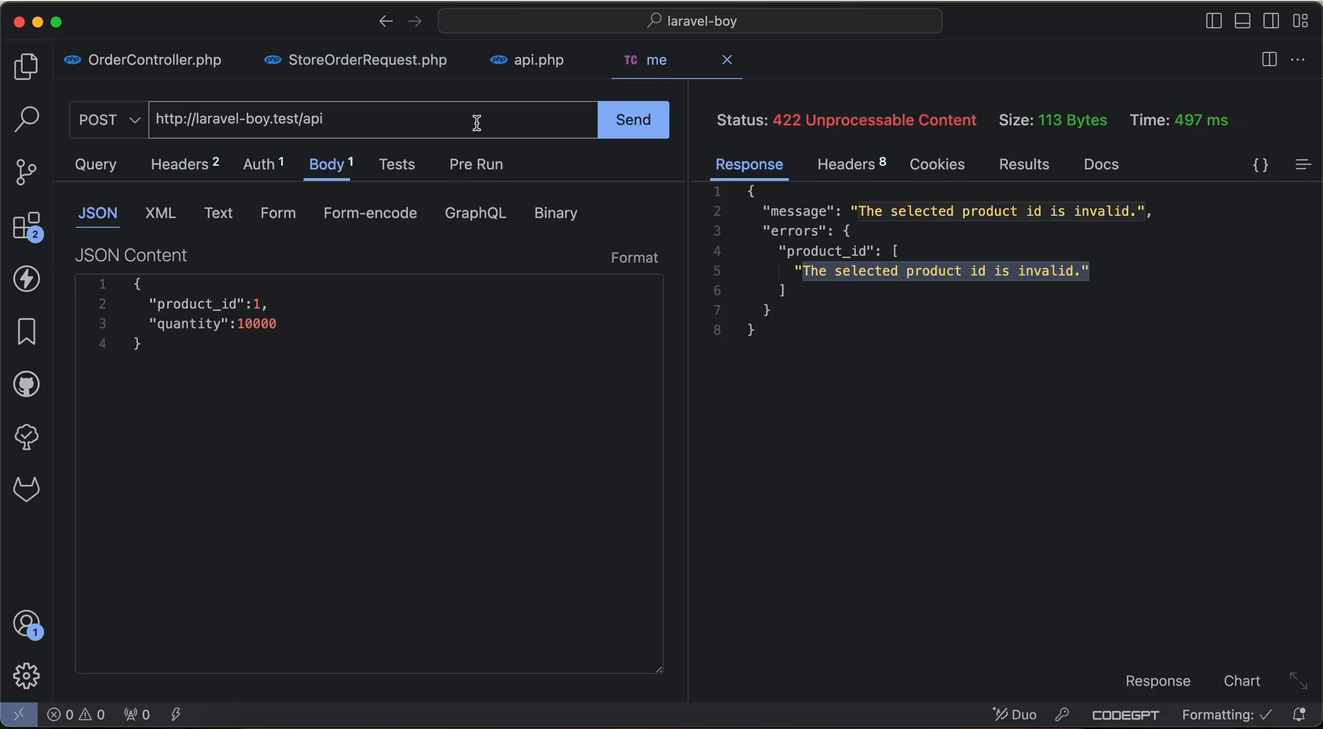
{"action": "left_click", "coordinate": [633, 118]}
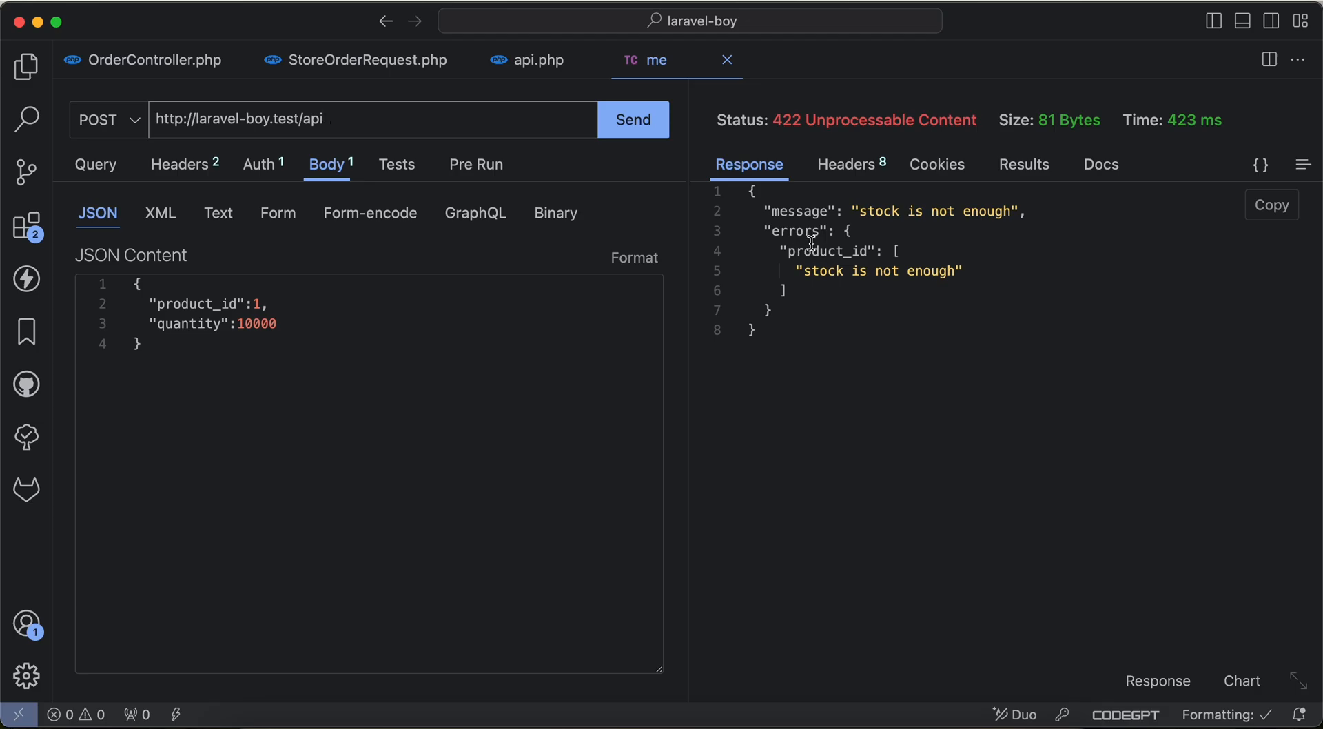
{"action": "left_click", "coordinate": [153, 60]}
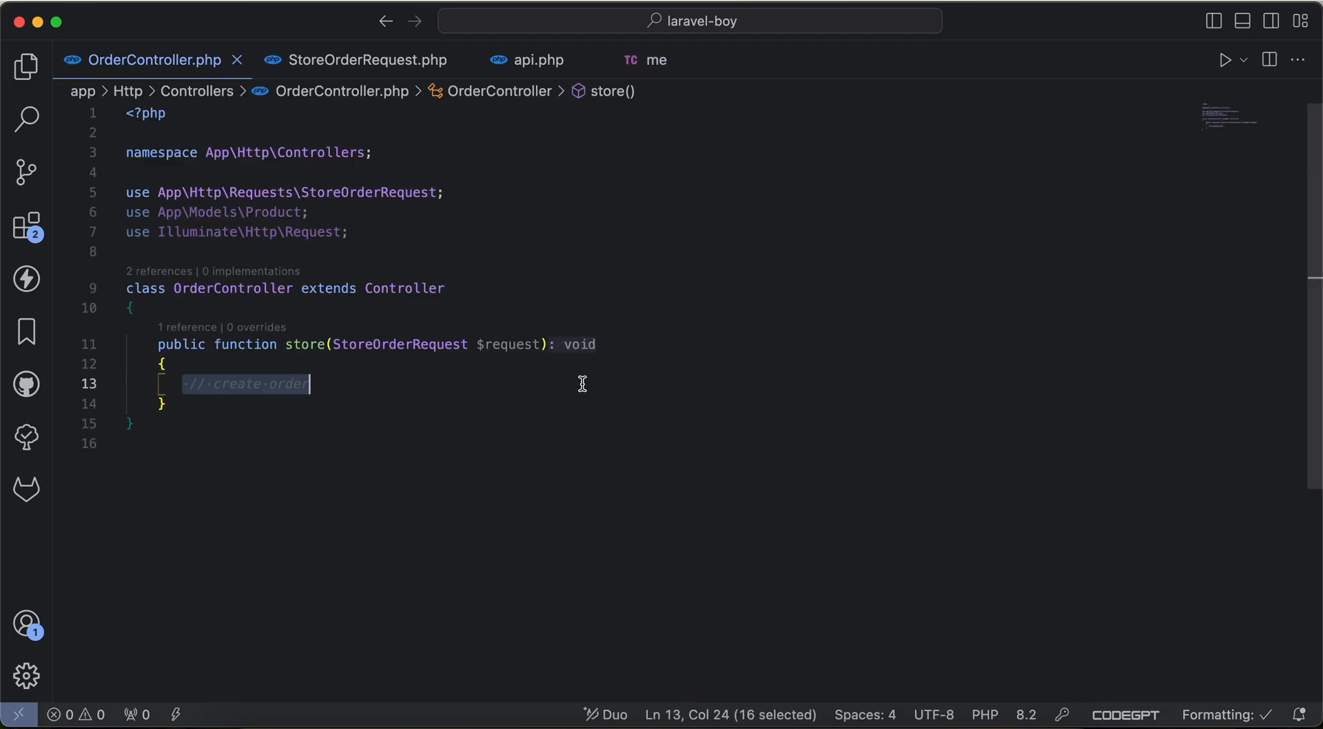
Scroll back through StoreOrderRequest to review its rules and custom message
{"action": "left_click", "coordinate": [365, 59]}
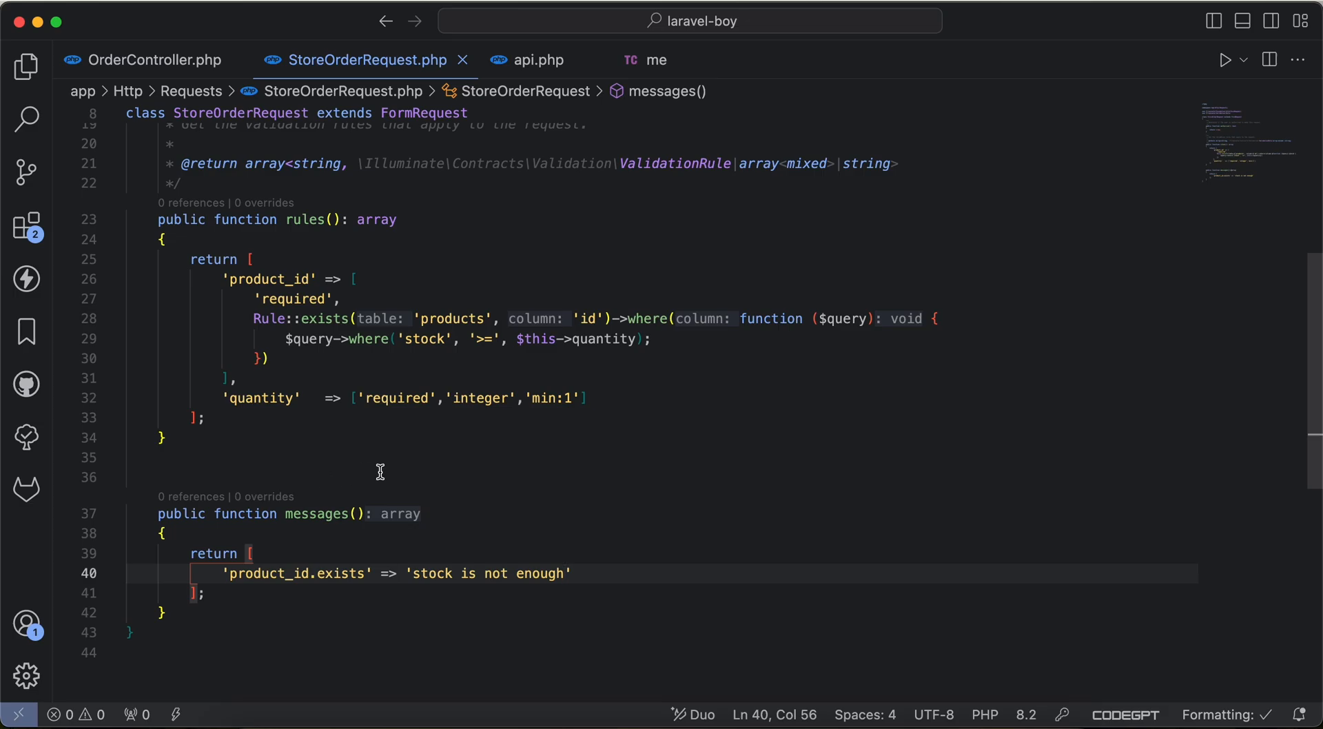
{"action": "scroll", "scroll_direction": "up", "scroll_amount": 3}
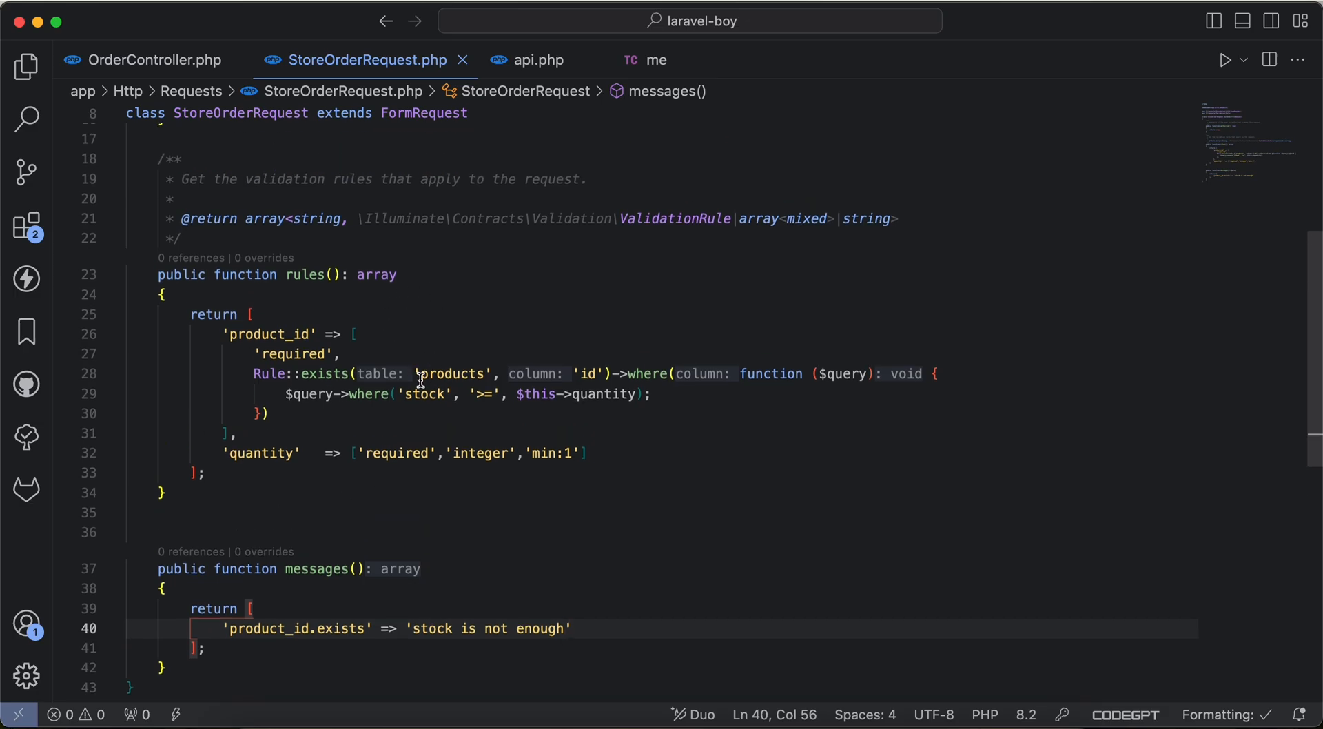